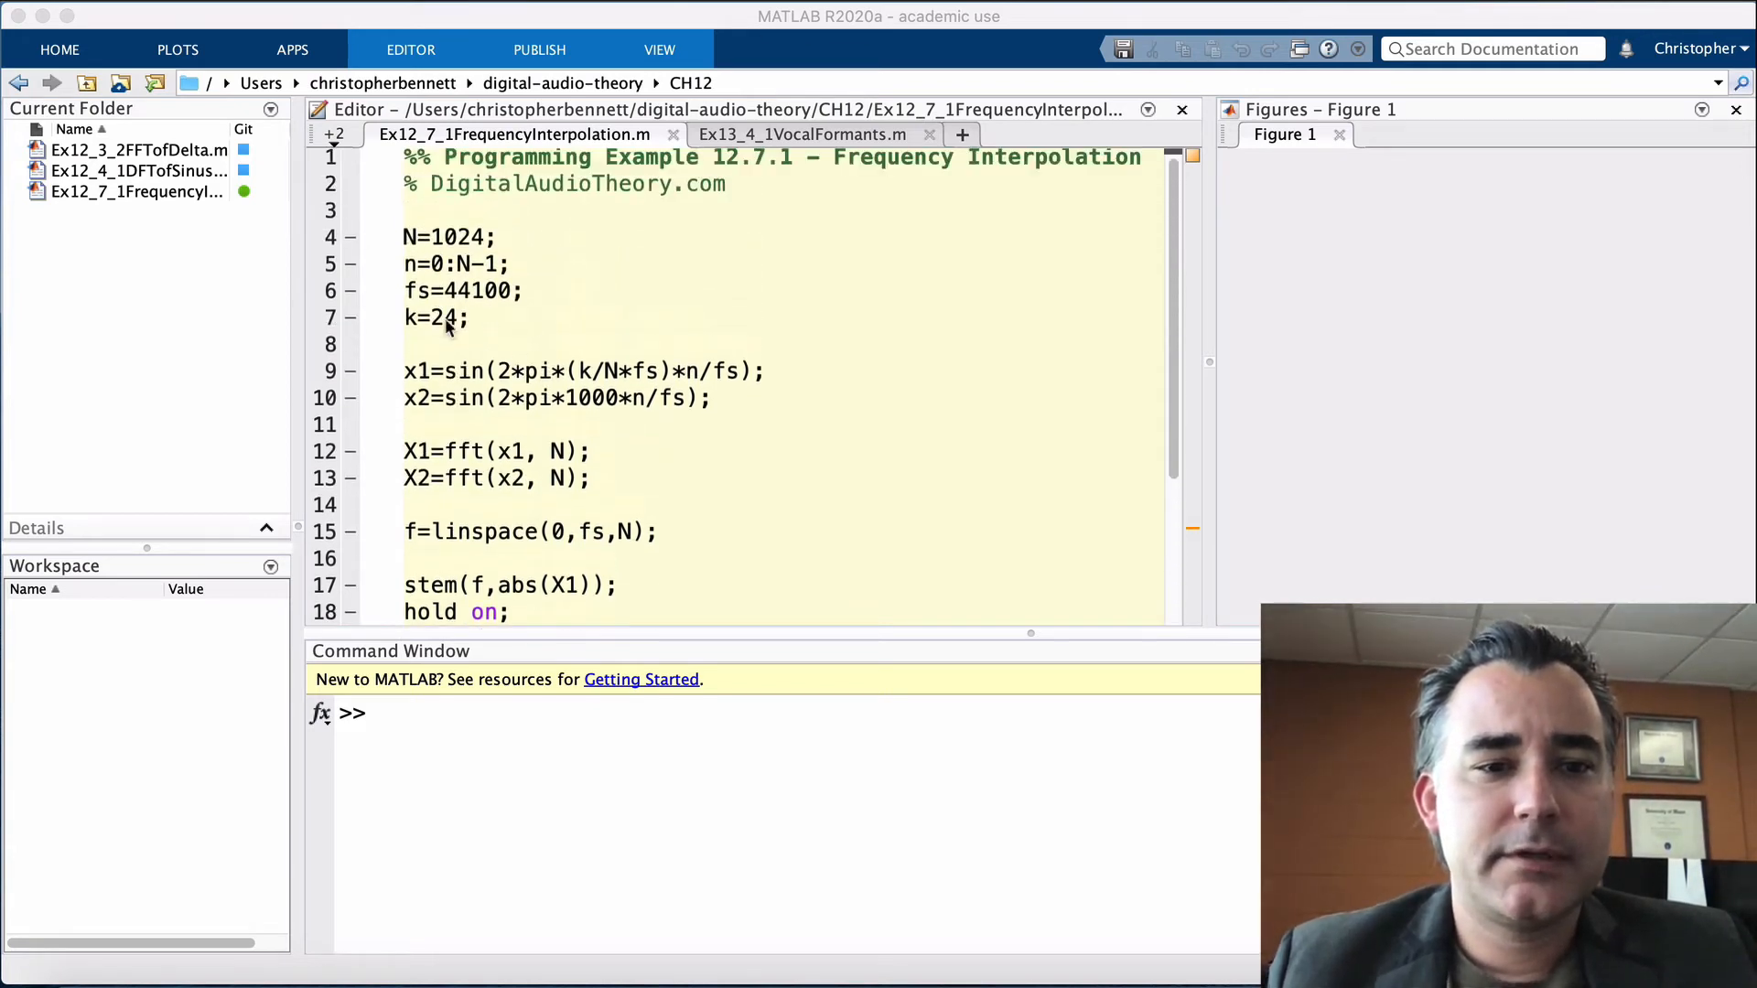
{"action": "mouse_move", "coordinate": [431, 344]}
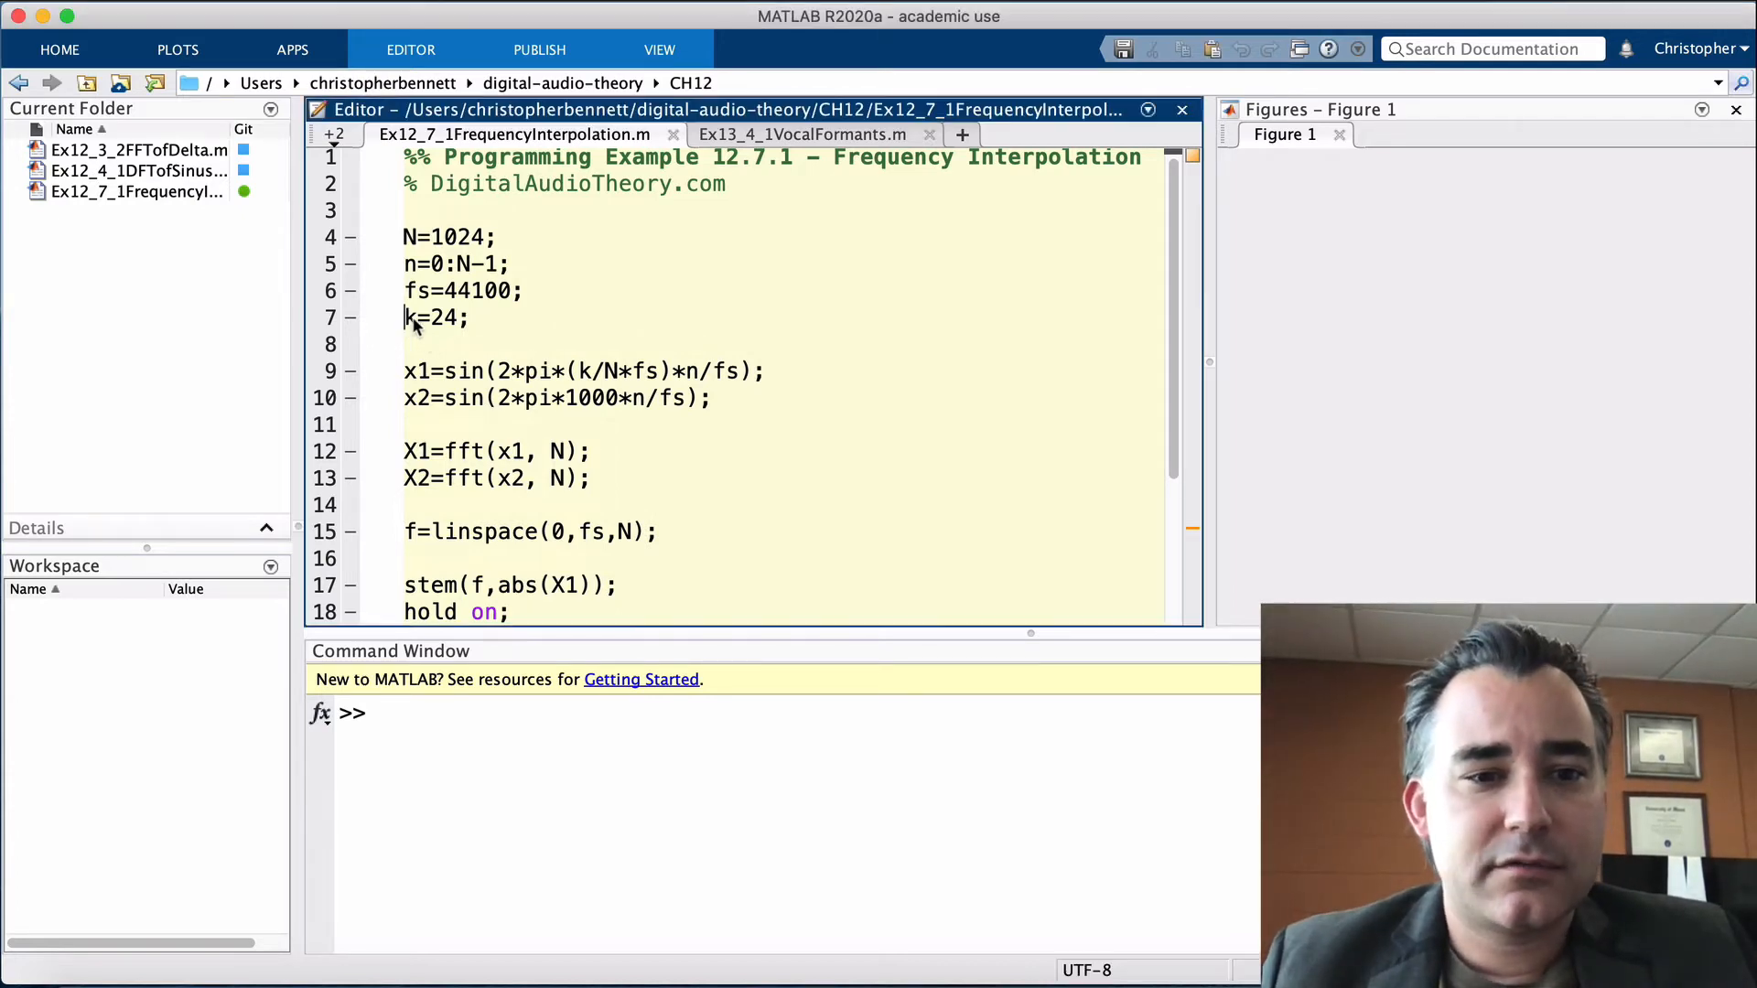
- Evaluate the parameter and sinusoid signal lines so they enter the workspace
{"action": "triple_click", "coordinate": [436, 317]}
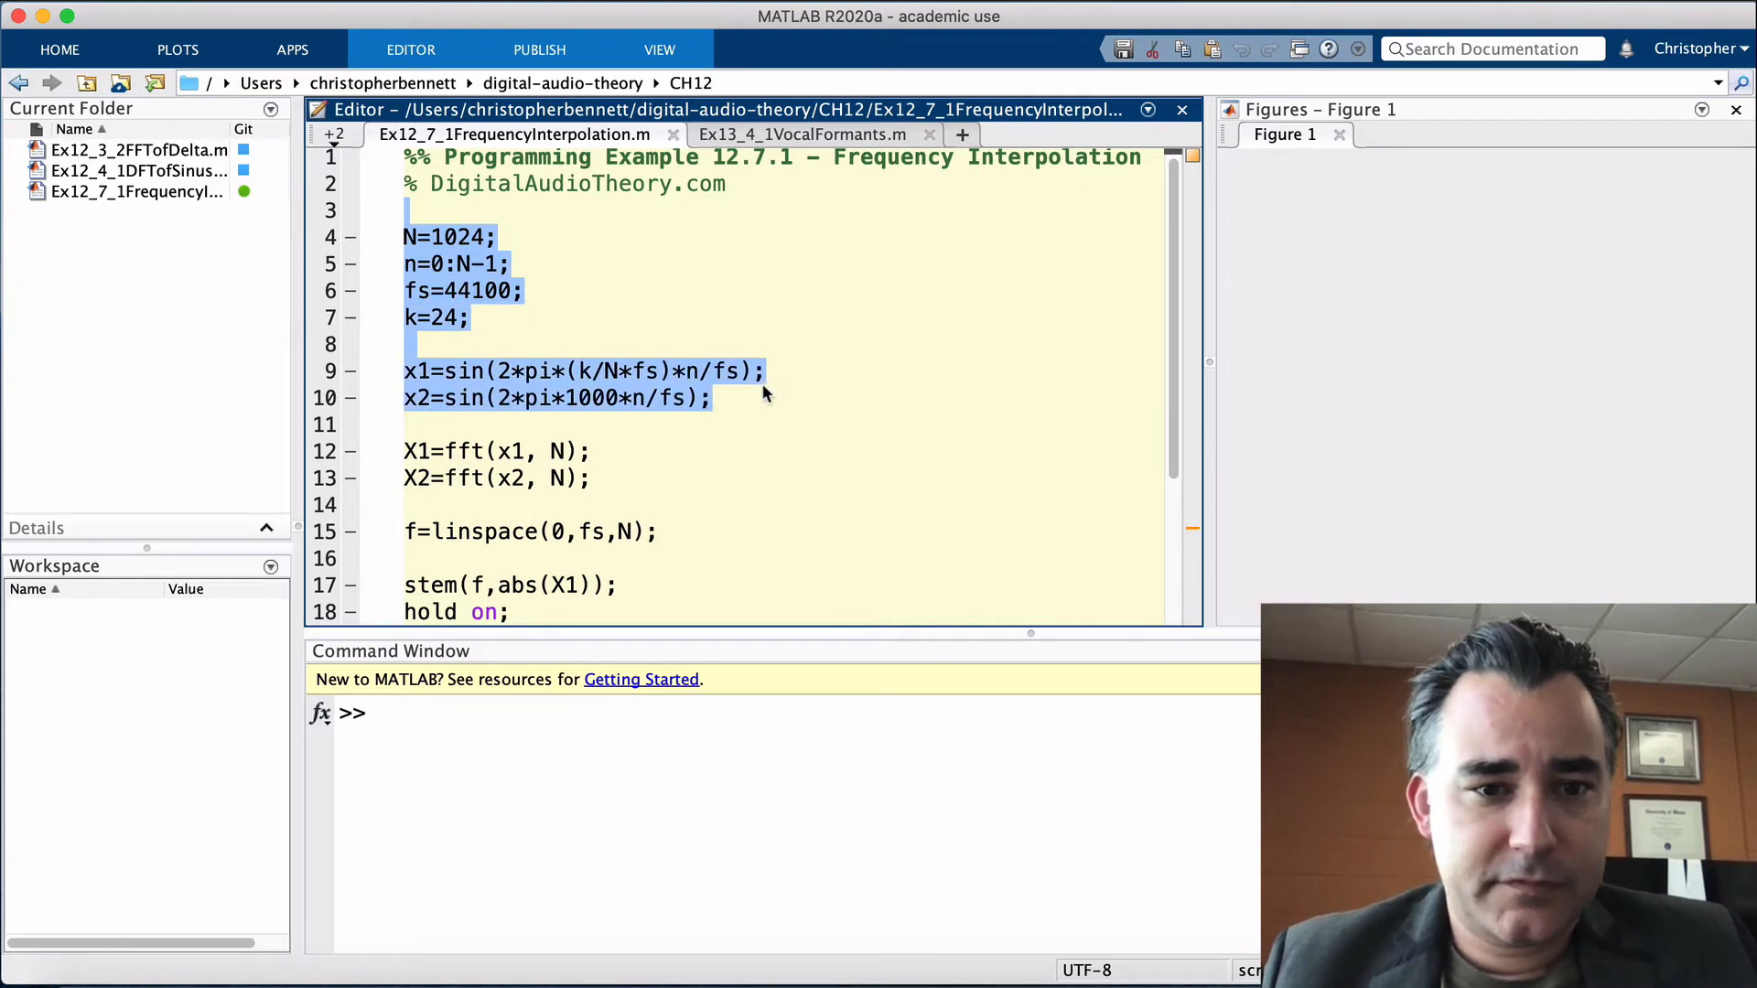
{"action": "right_click", "coordinate": [533, 397]}
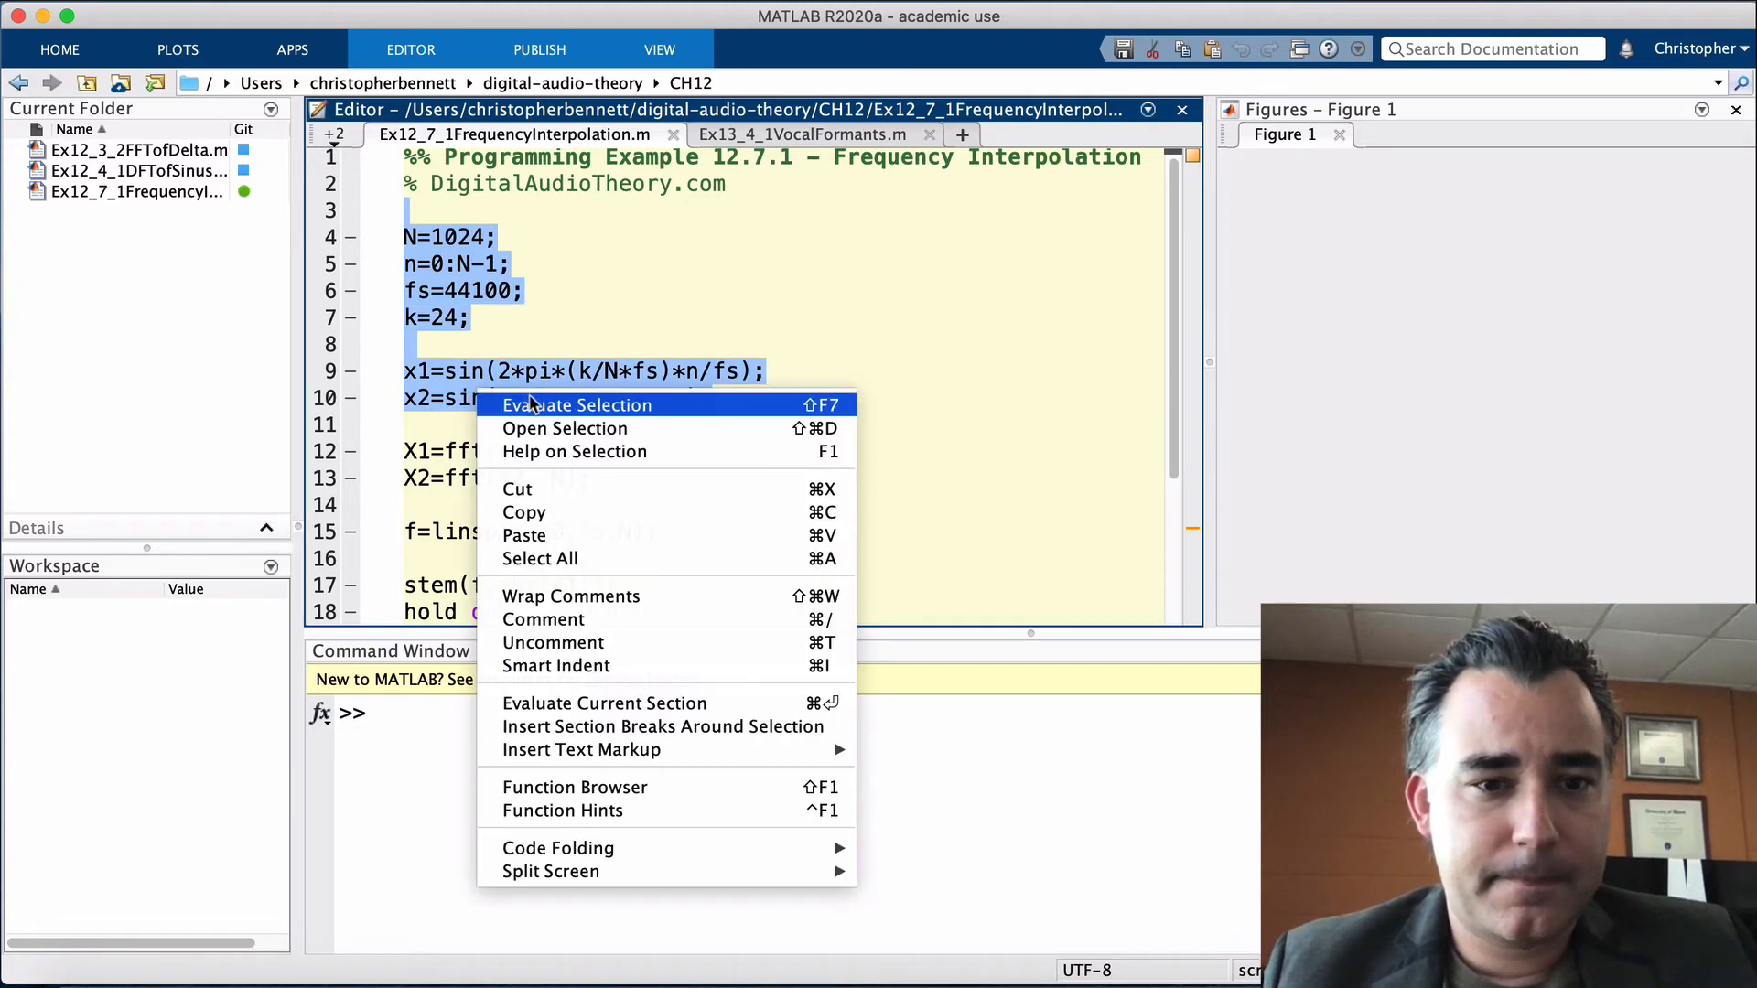
{"action": "left_click", "coordinate": [576, 404]}
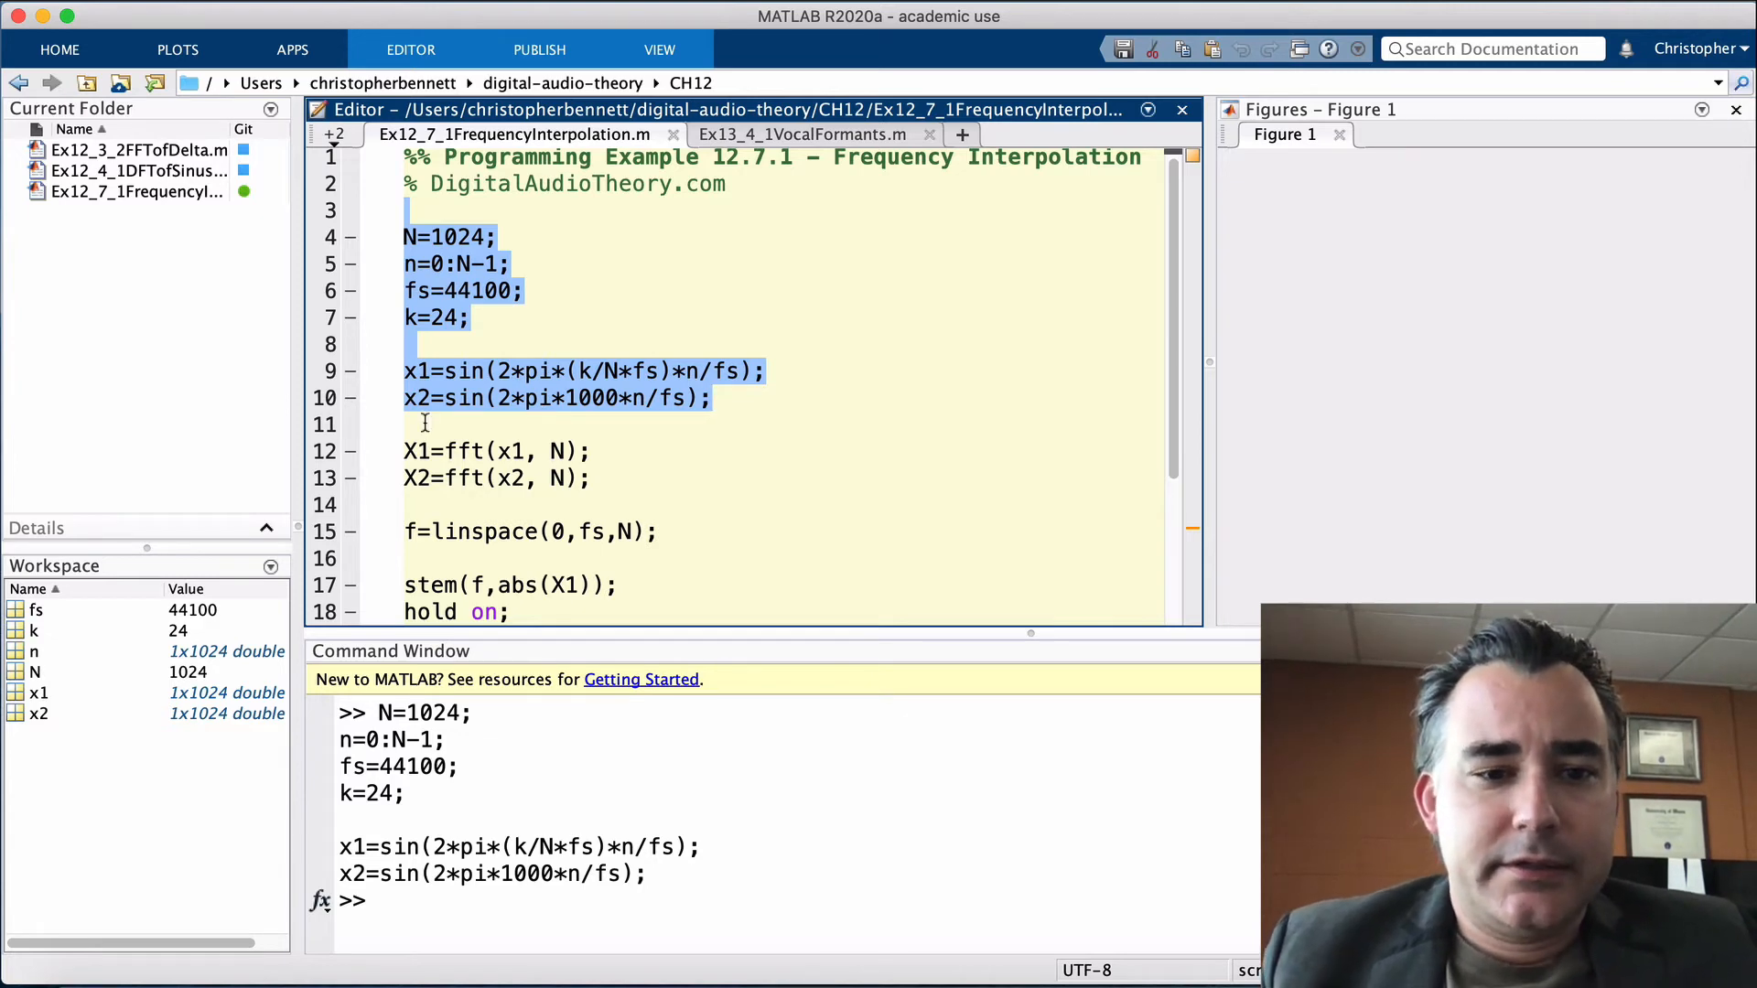
- Evaluate the FFT lines and the linspace frequency-axis line
{"action": "scroll", "scroll_direction": "down", "scroll_amount": 3}
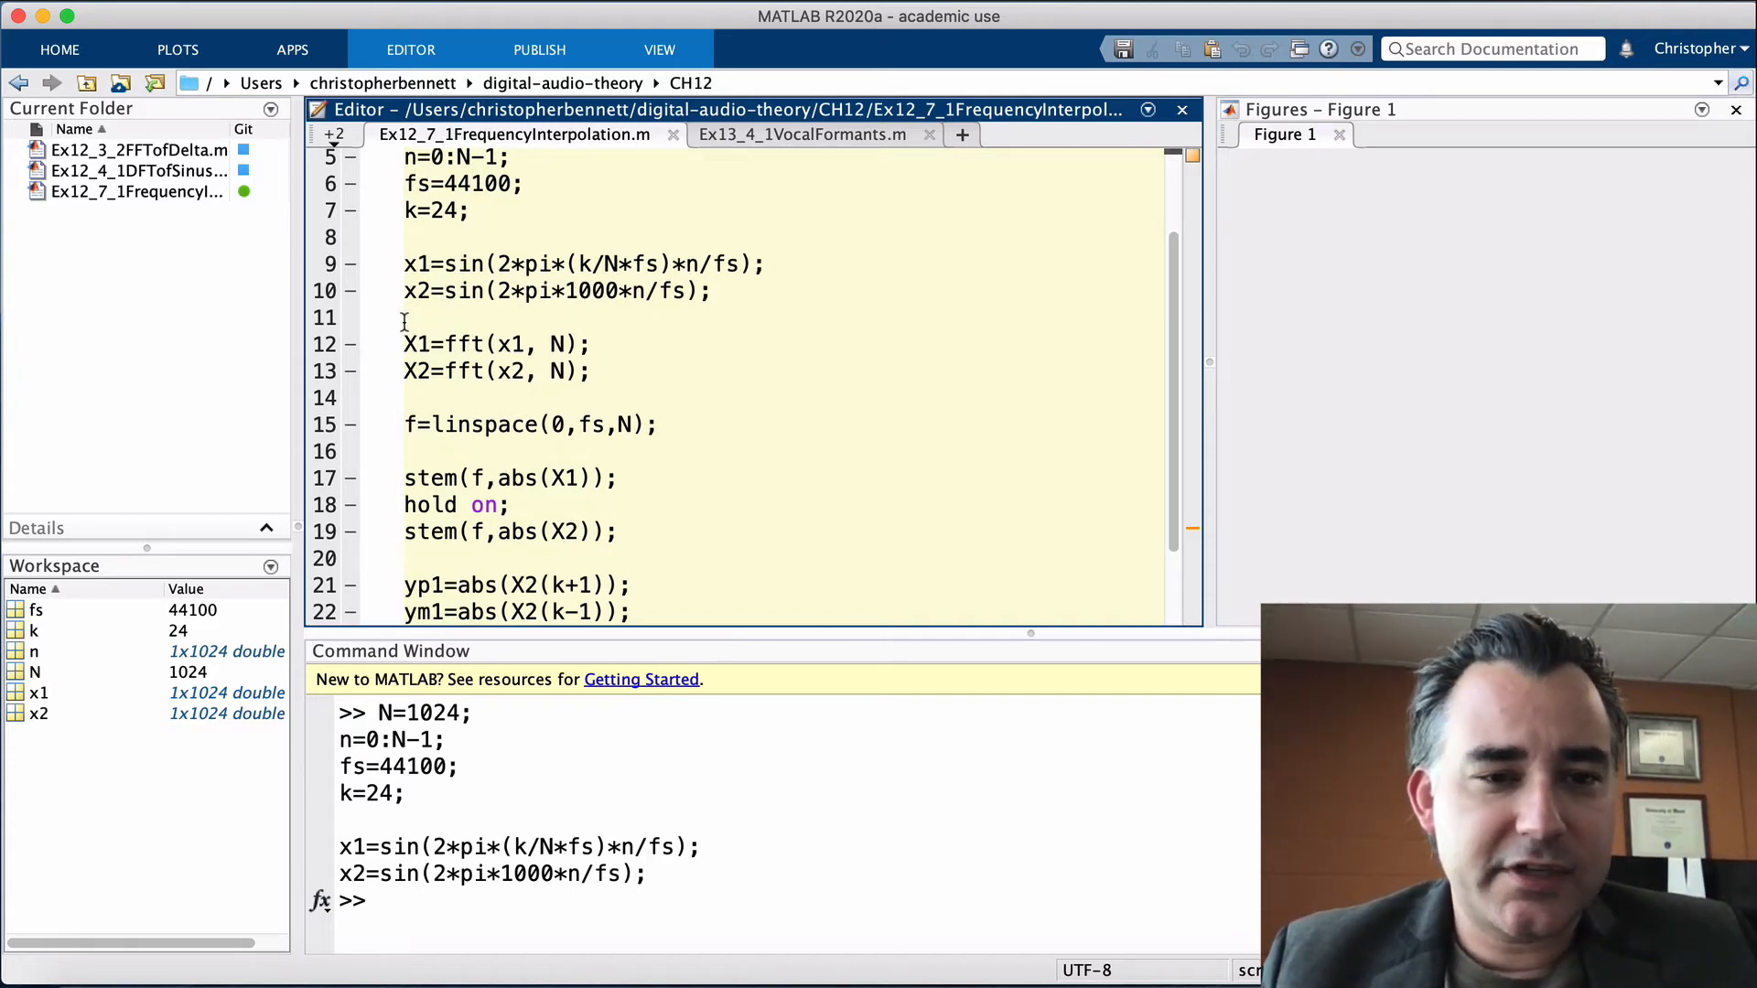
{"action": "left_click_drag", "start_coordinate": [404, 344], "coordinate": [591, 372]}
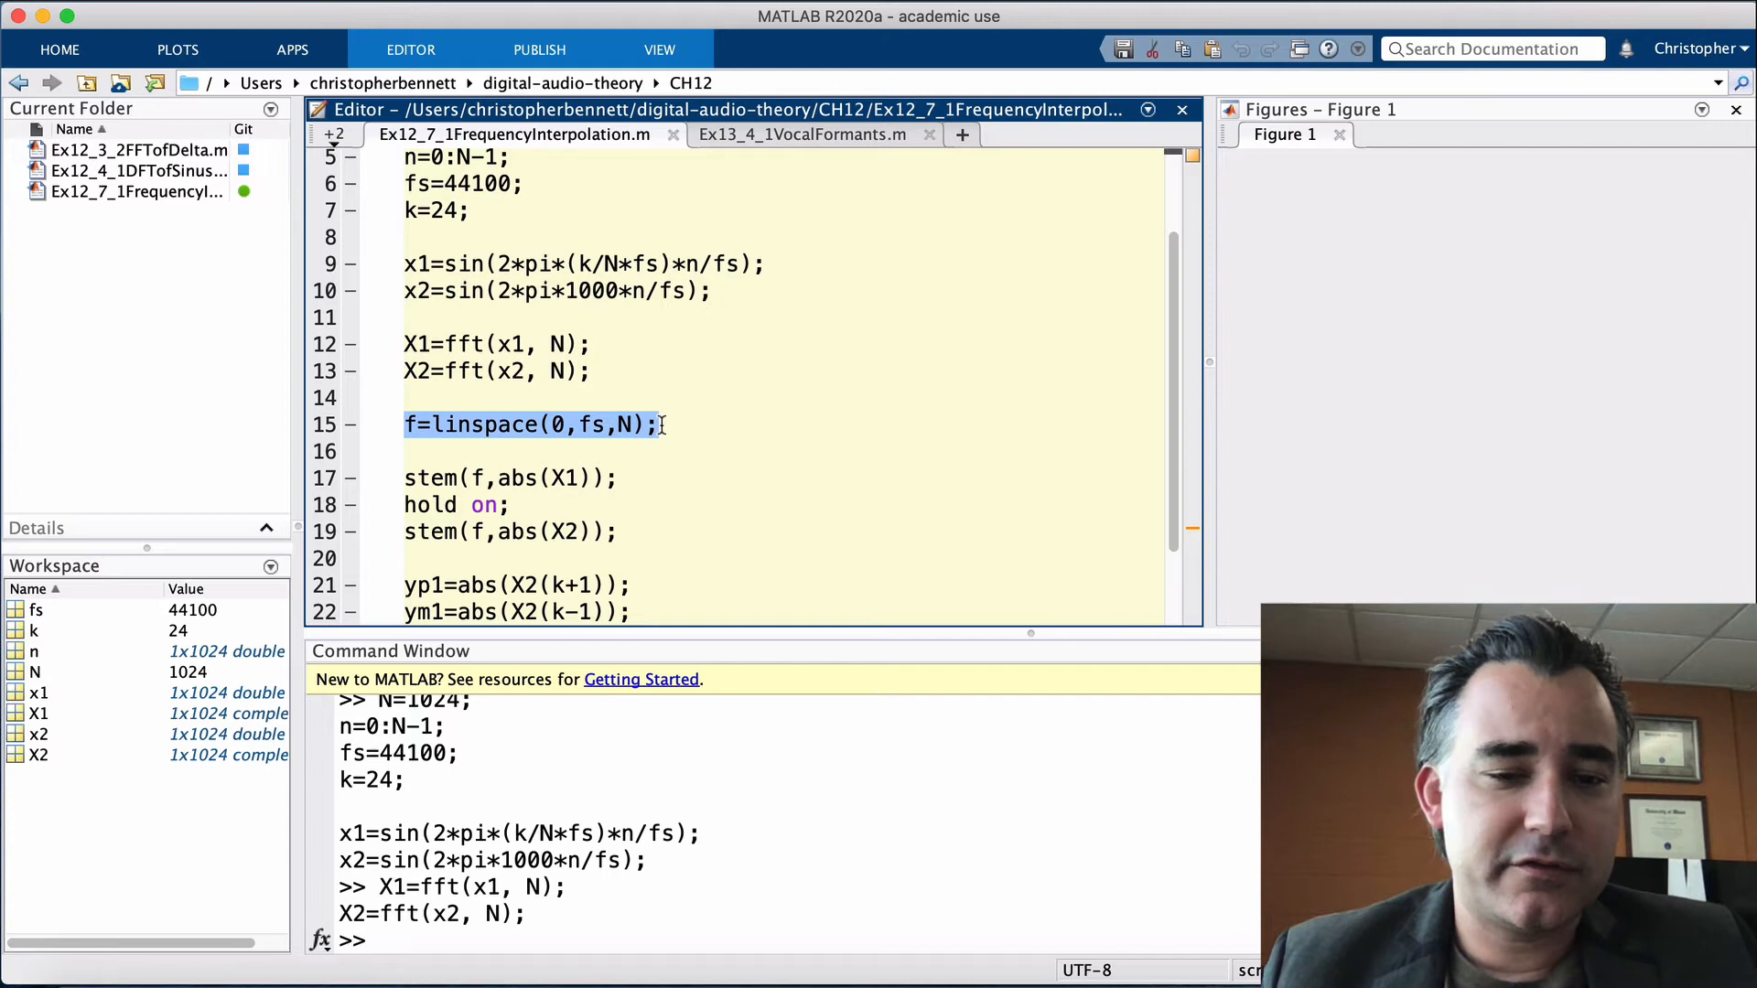
{"action": "right_click", "coordinate": [532, 423]}
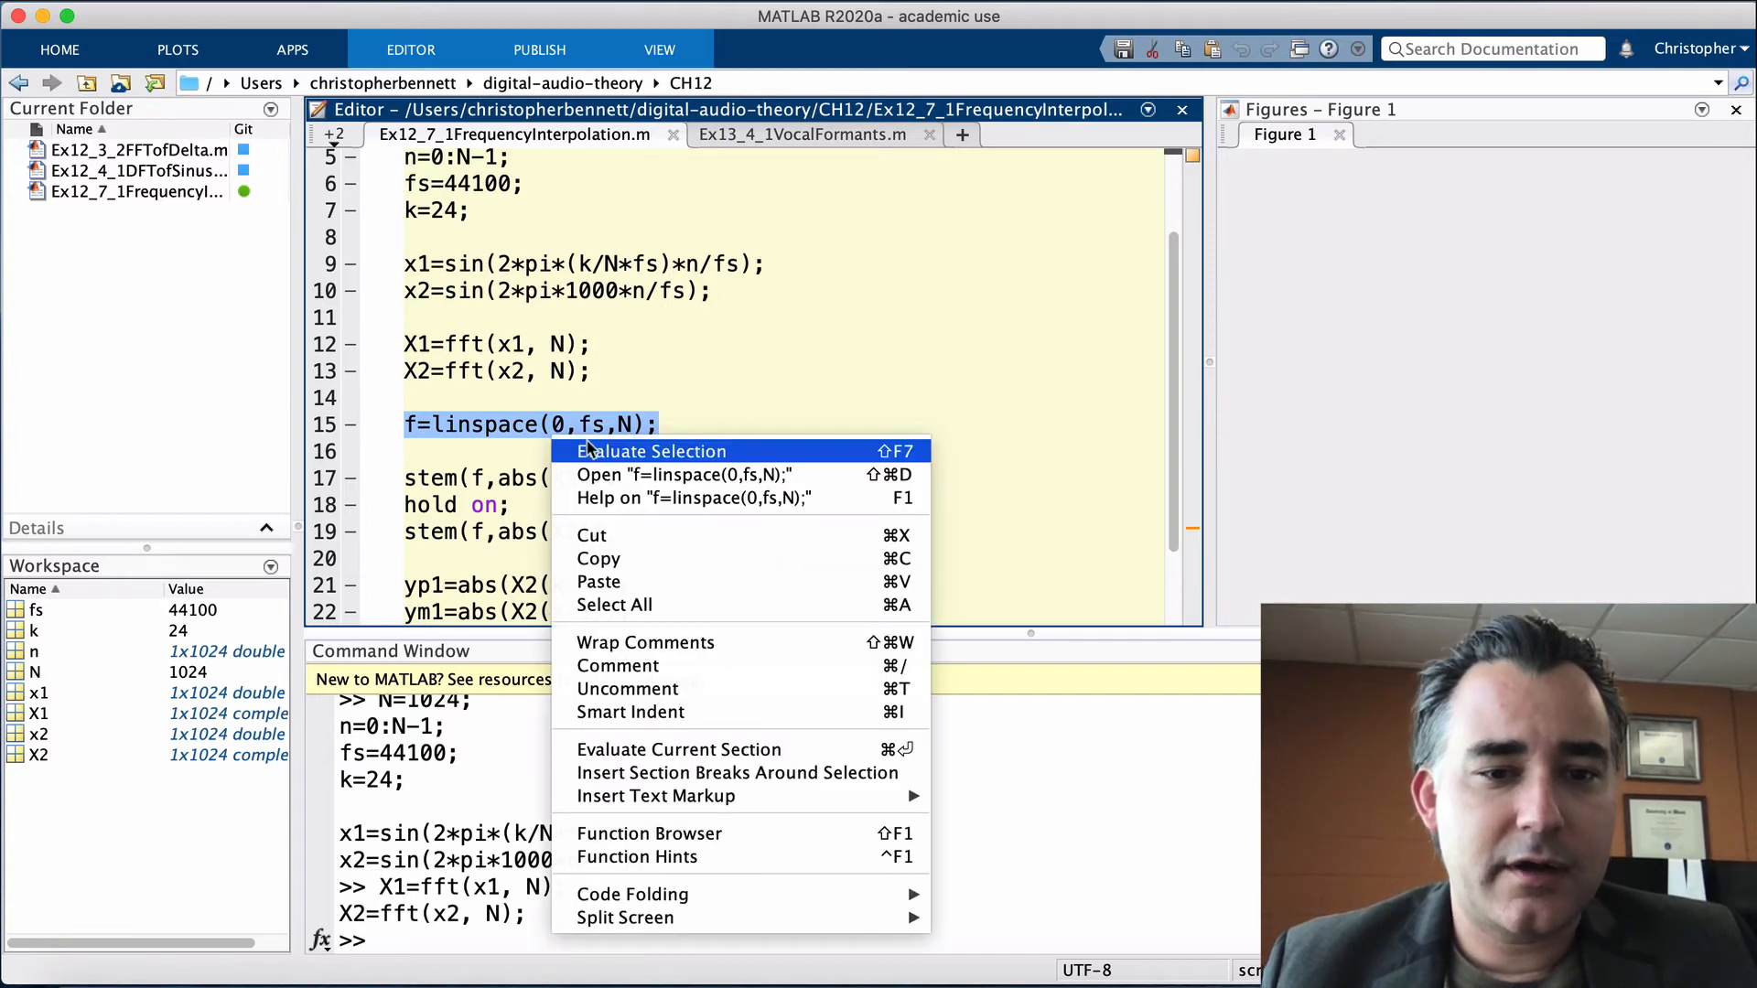
{"action": "left_click", "coordinate": [650, 450]}
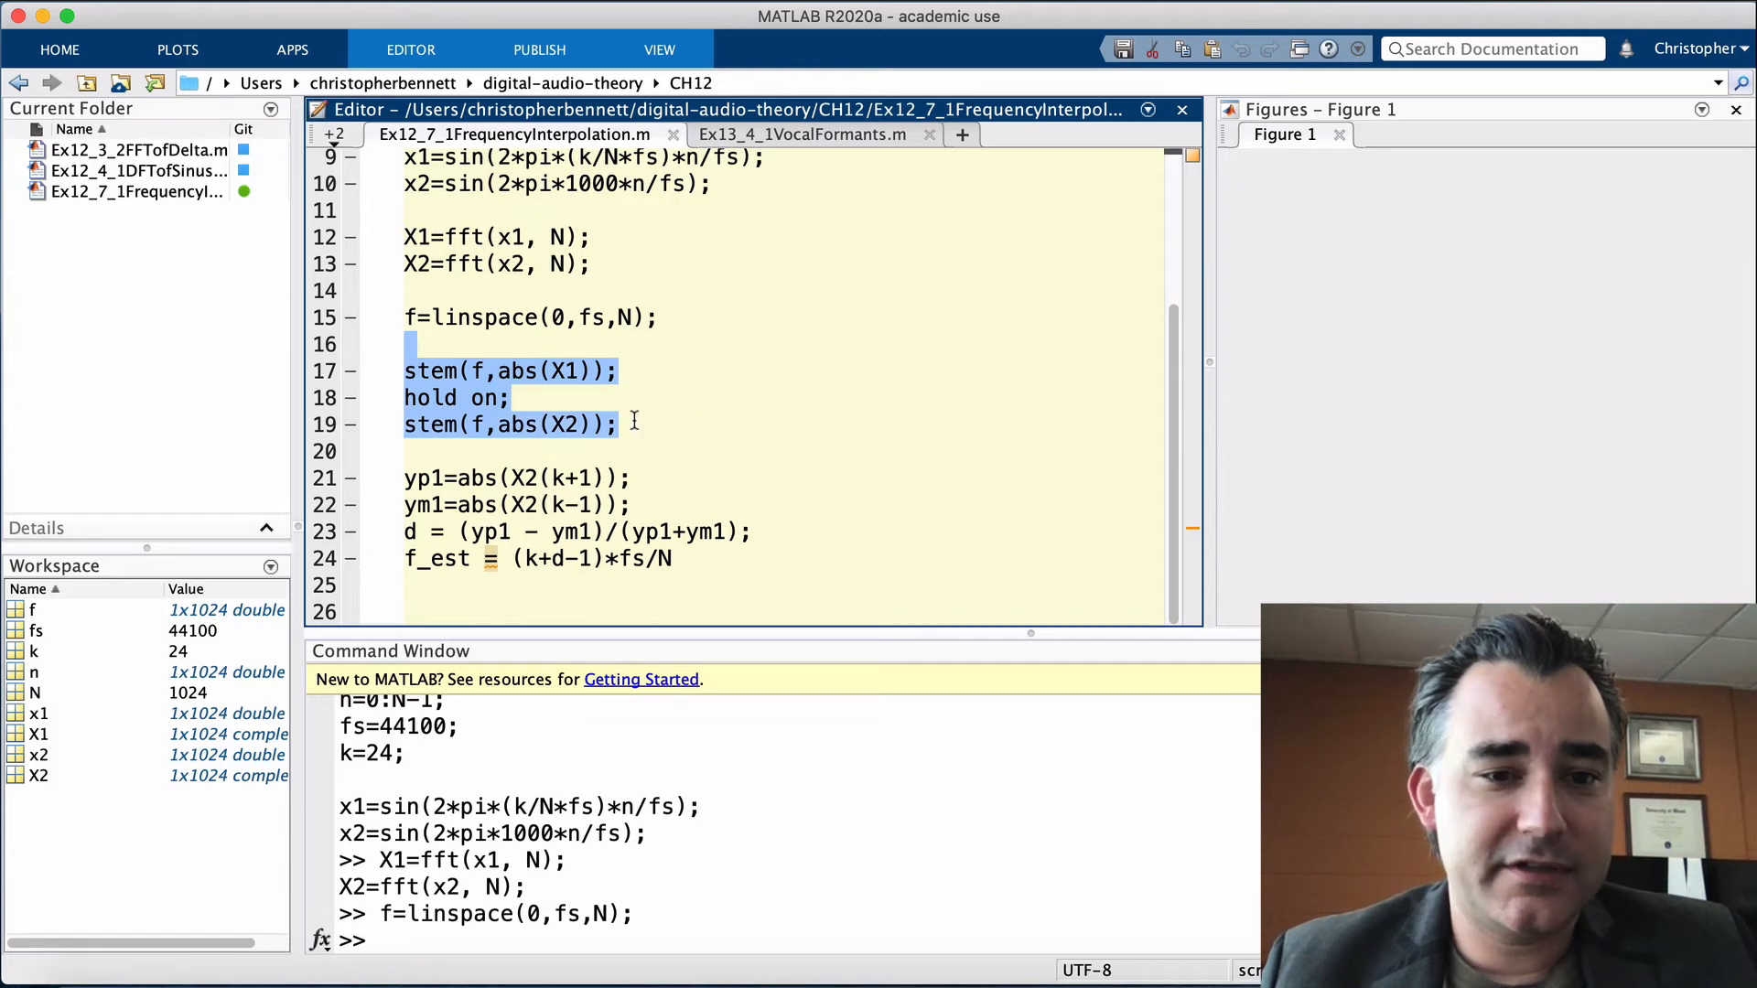
- Evaluate the stem and hold on lines to overlay both spectra in Figure 1
{"action": "right_click", "coordinate": [511, 421]}
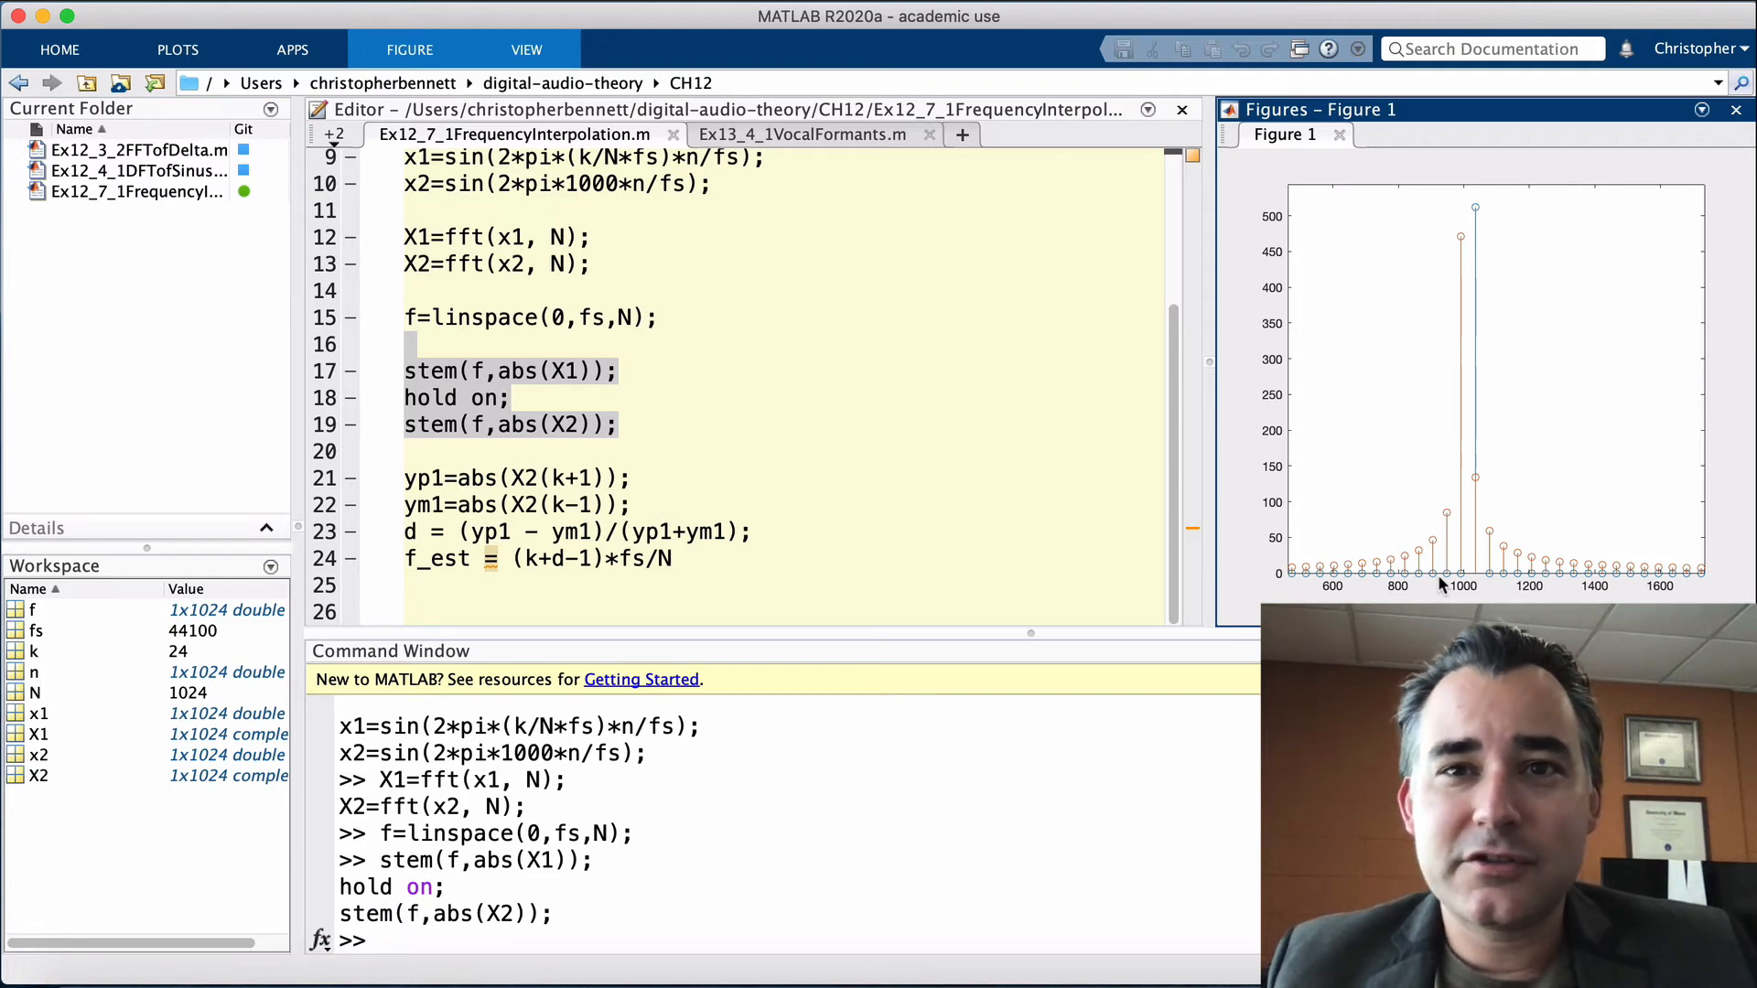
{"action": "mouse_move", "coordinate": [1546, 392]}
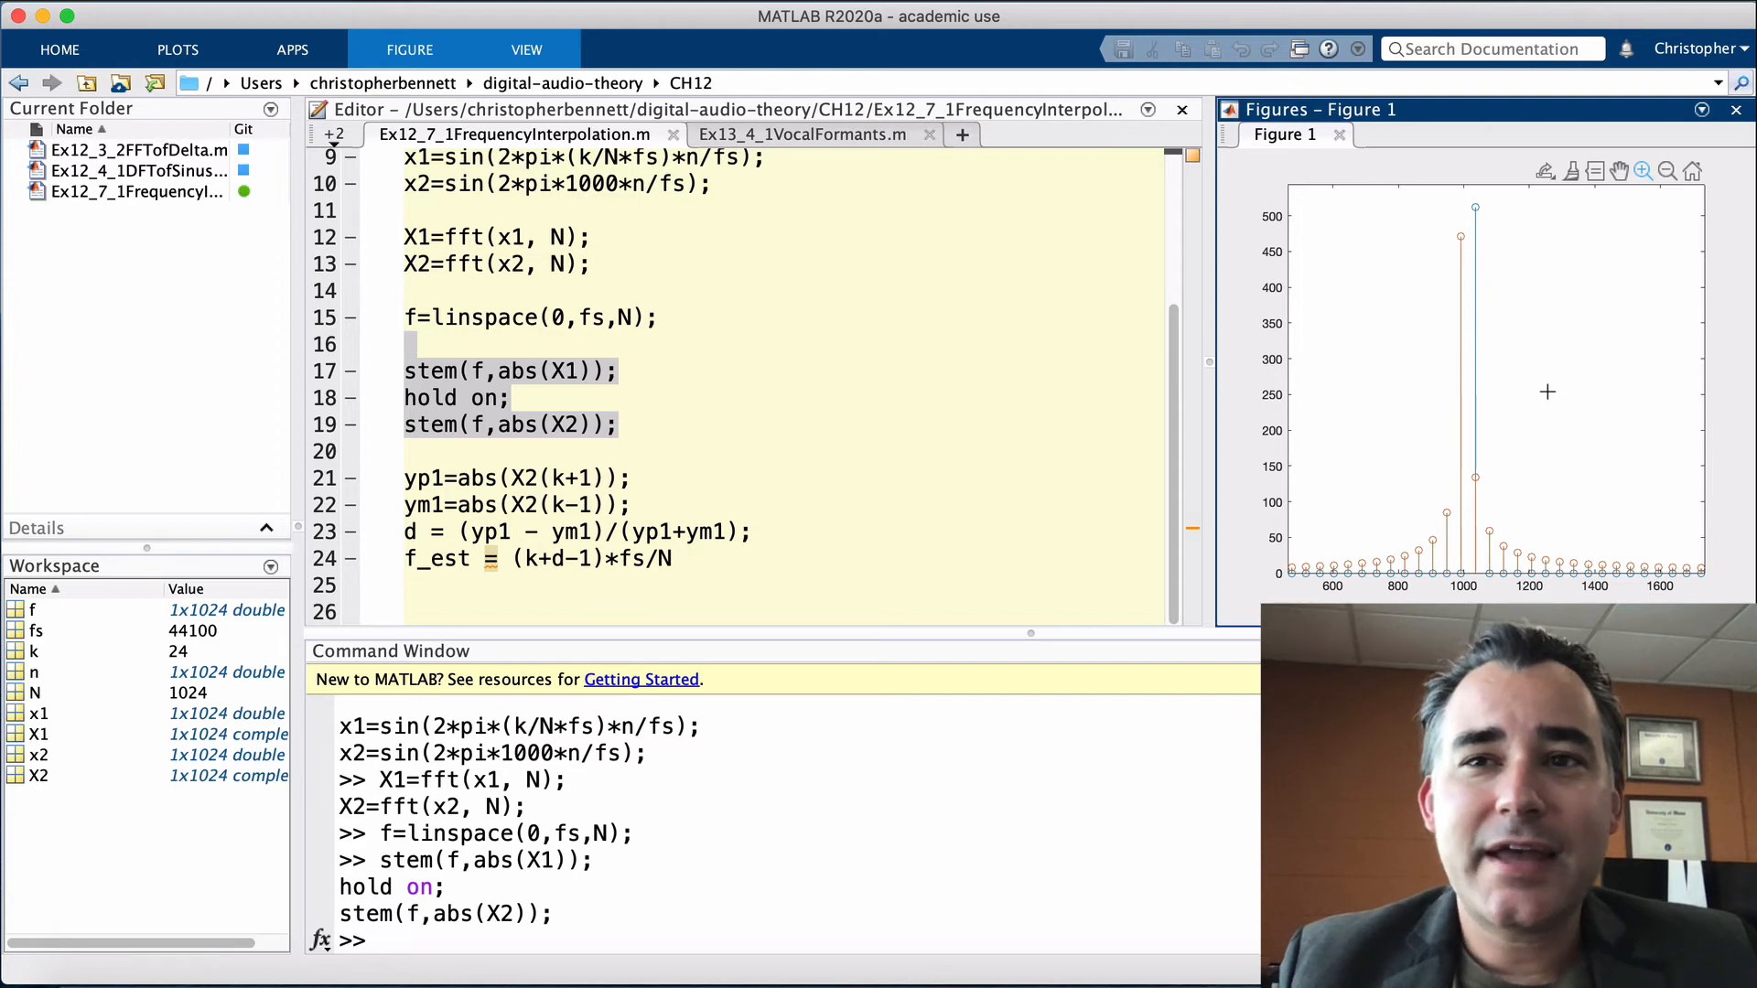
{"action": "mouse_move", "coordinate": [1484, 403]}
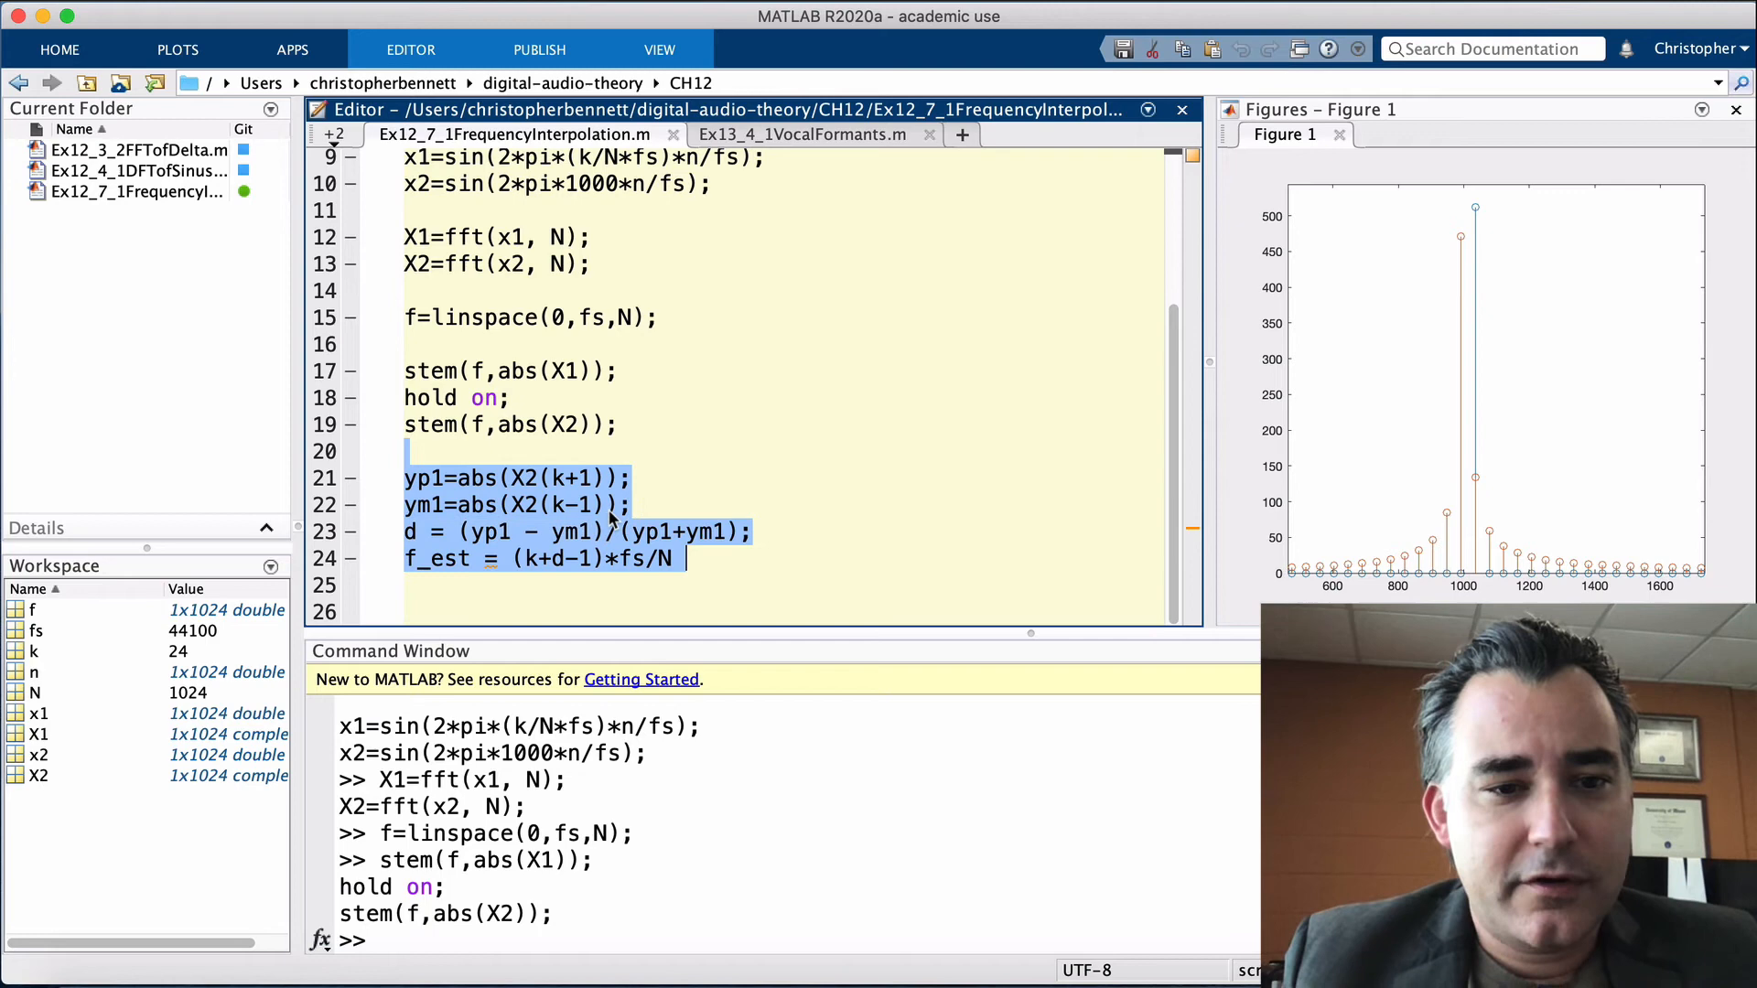
- Evaluate the yp1 line to get the upper neighbouring-bin magnitude
{"action": "left_click", "coordinate": [501, 463]}
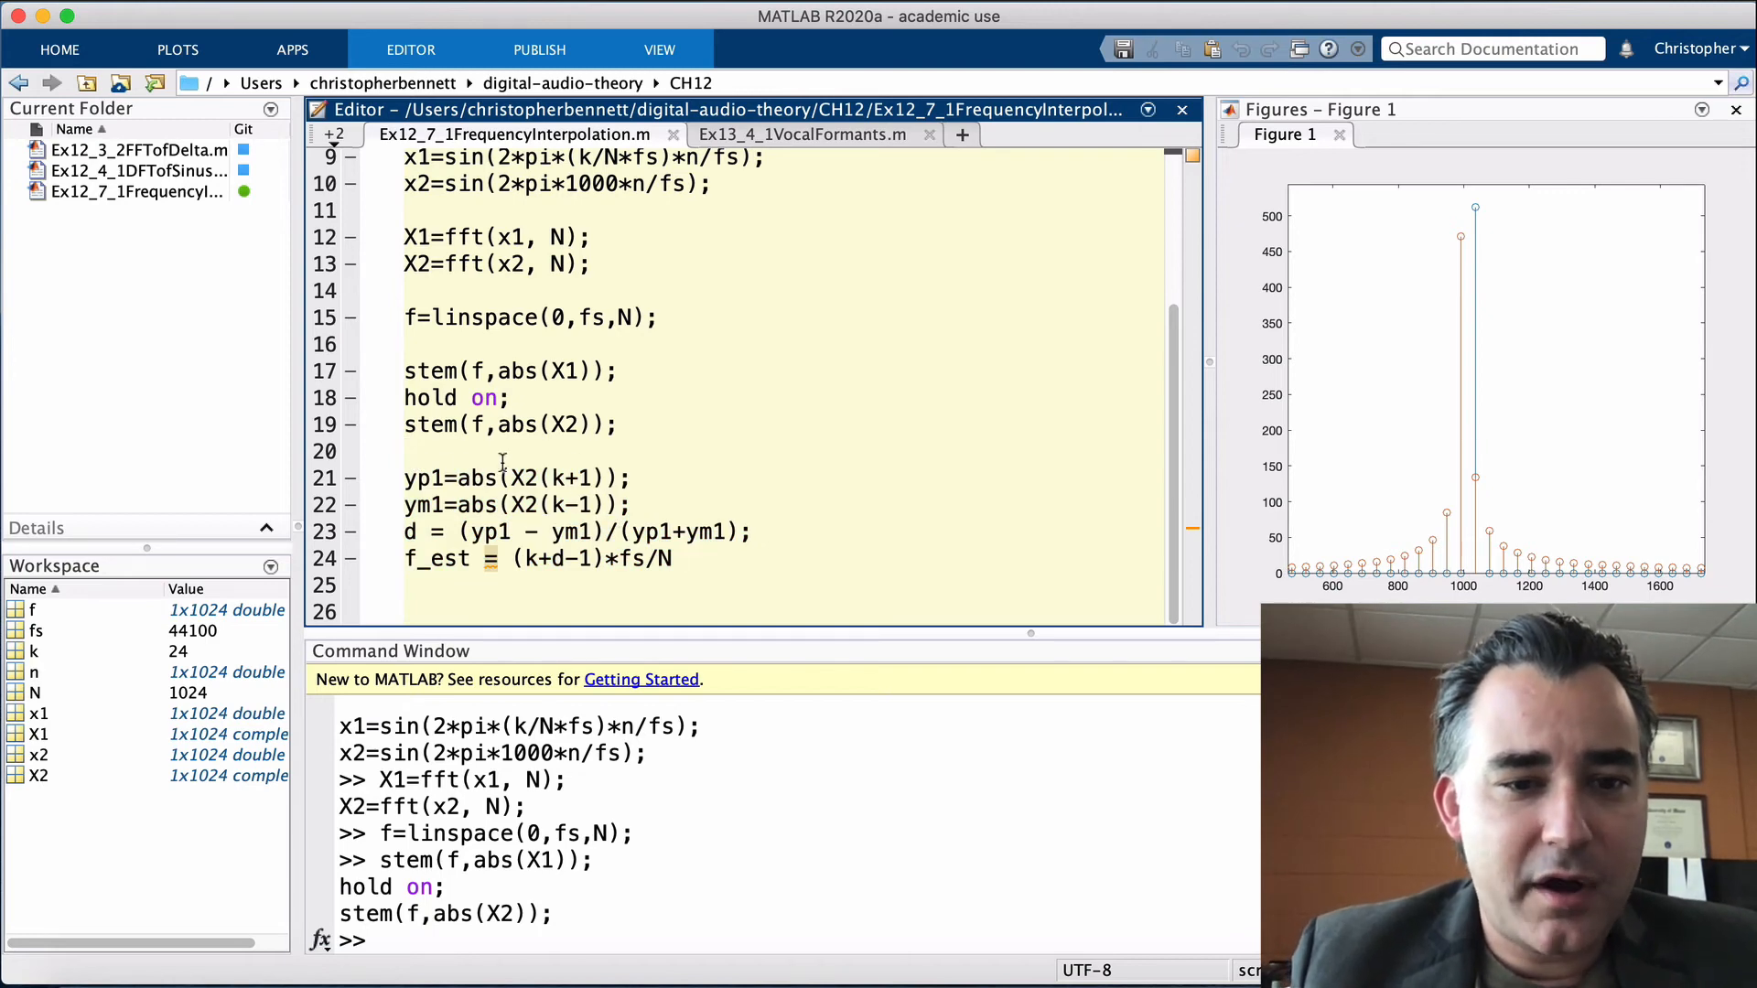
{"action": "double_click", "coordinate": [556, 478]}
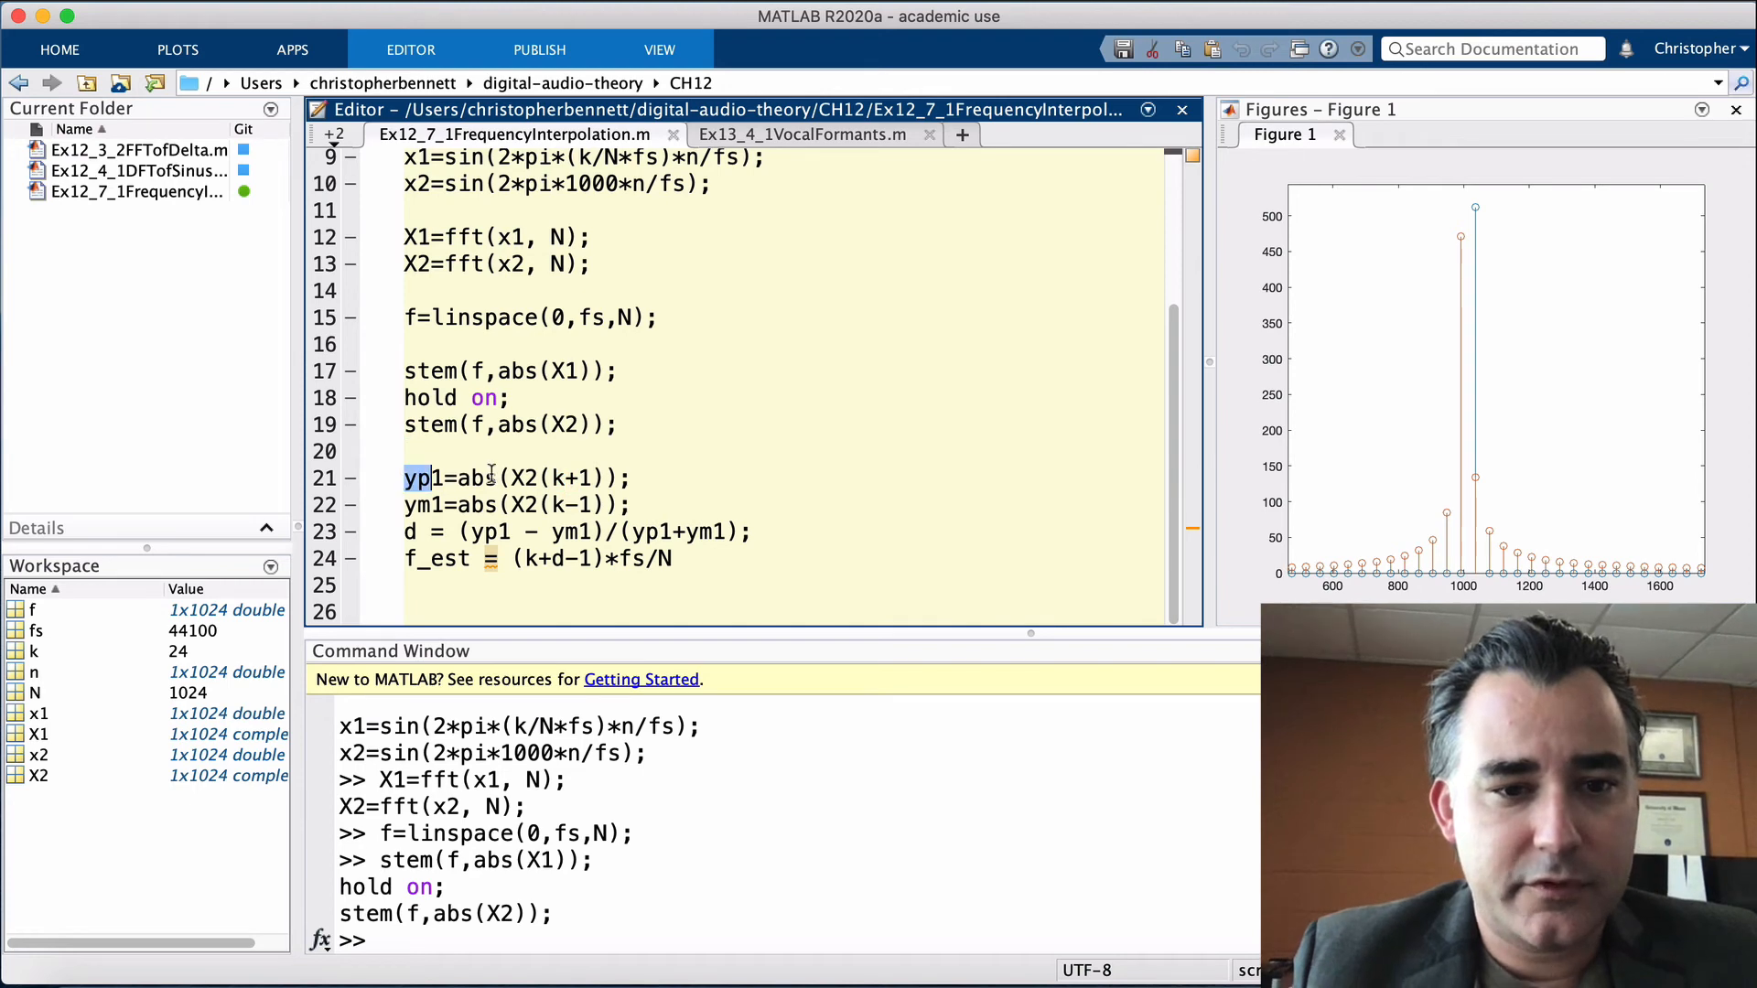
{"action": "right_click", "coordinate": [516, 478]}
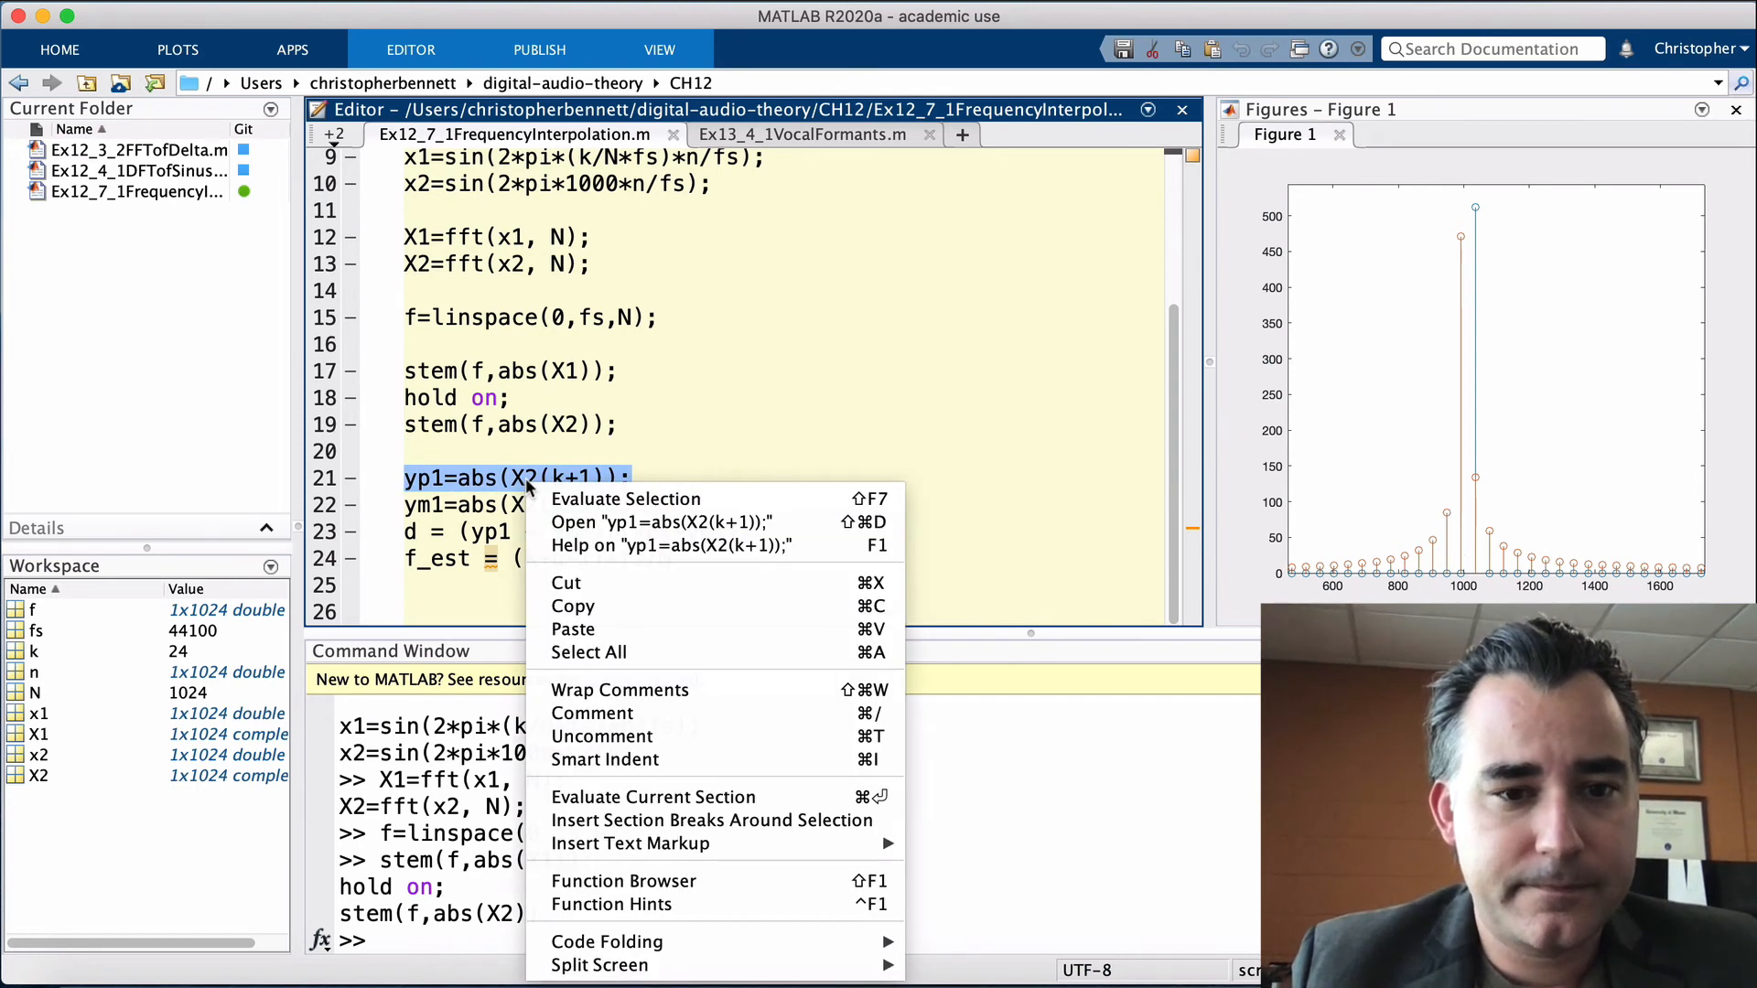
{"action": "left_click", "coordinate": [624, 498]}
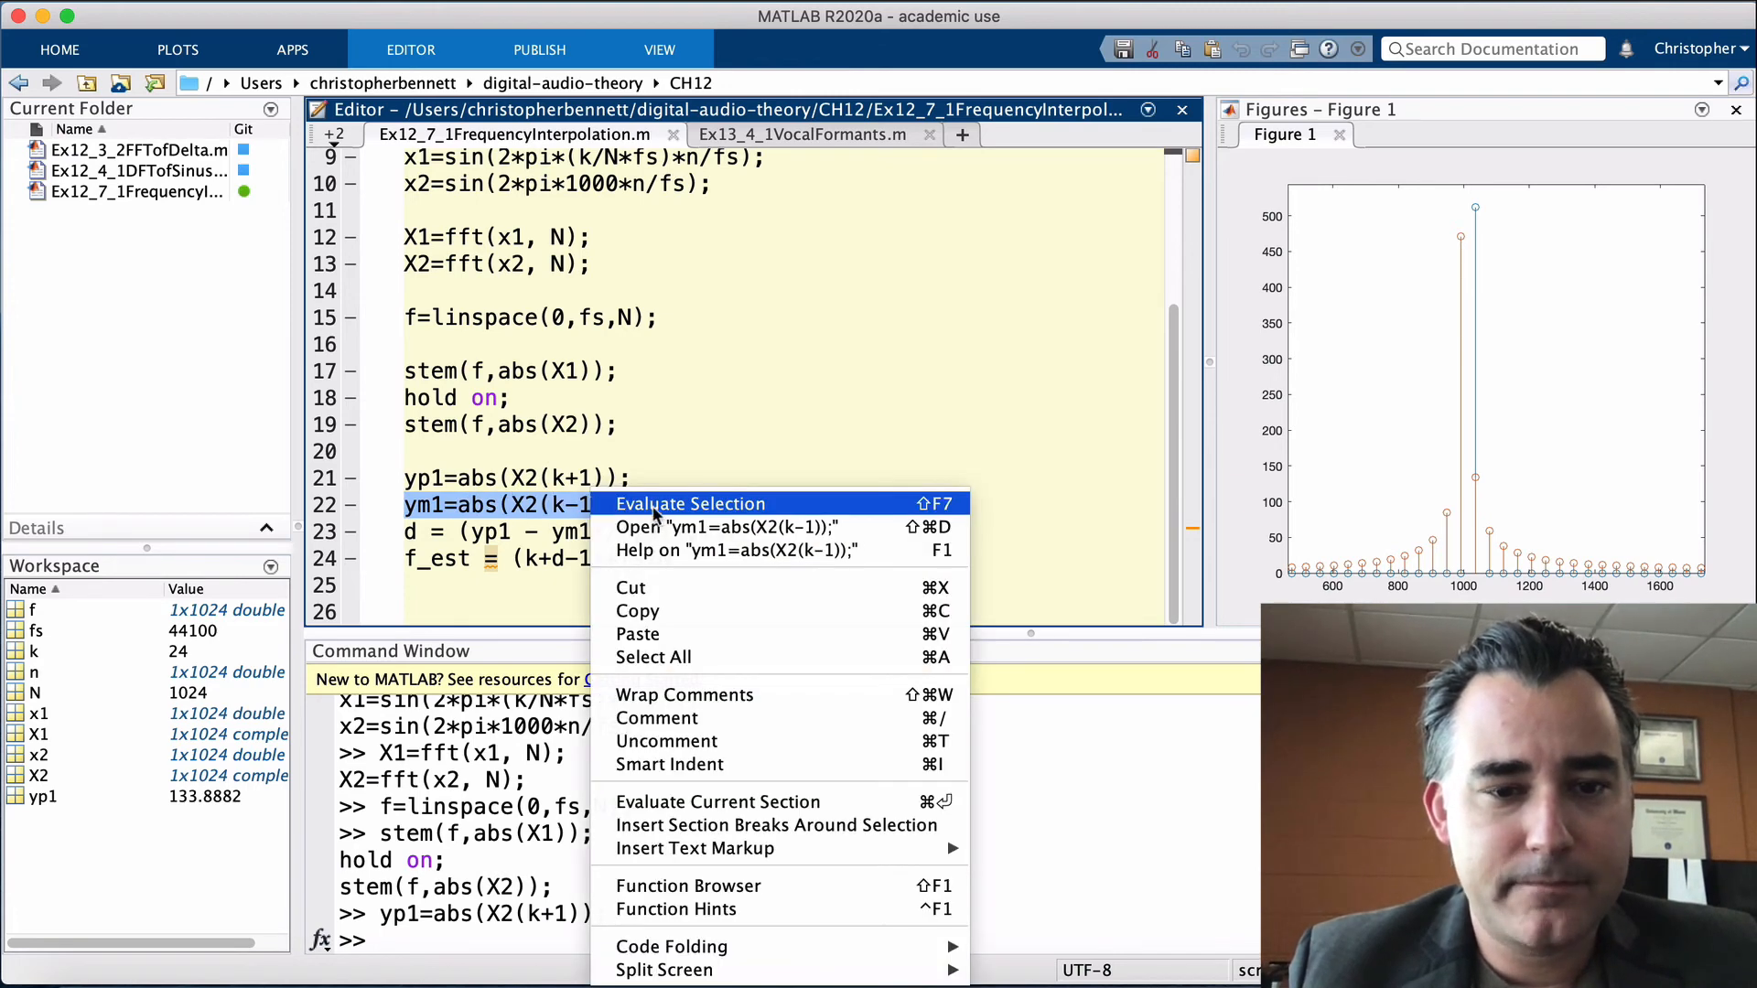
- Evaluate the ym1 line and the interpolation offset d line, giving d = 0.2266
{"action": "left_click", "coordinate": [689, 503]}
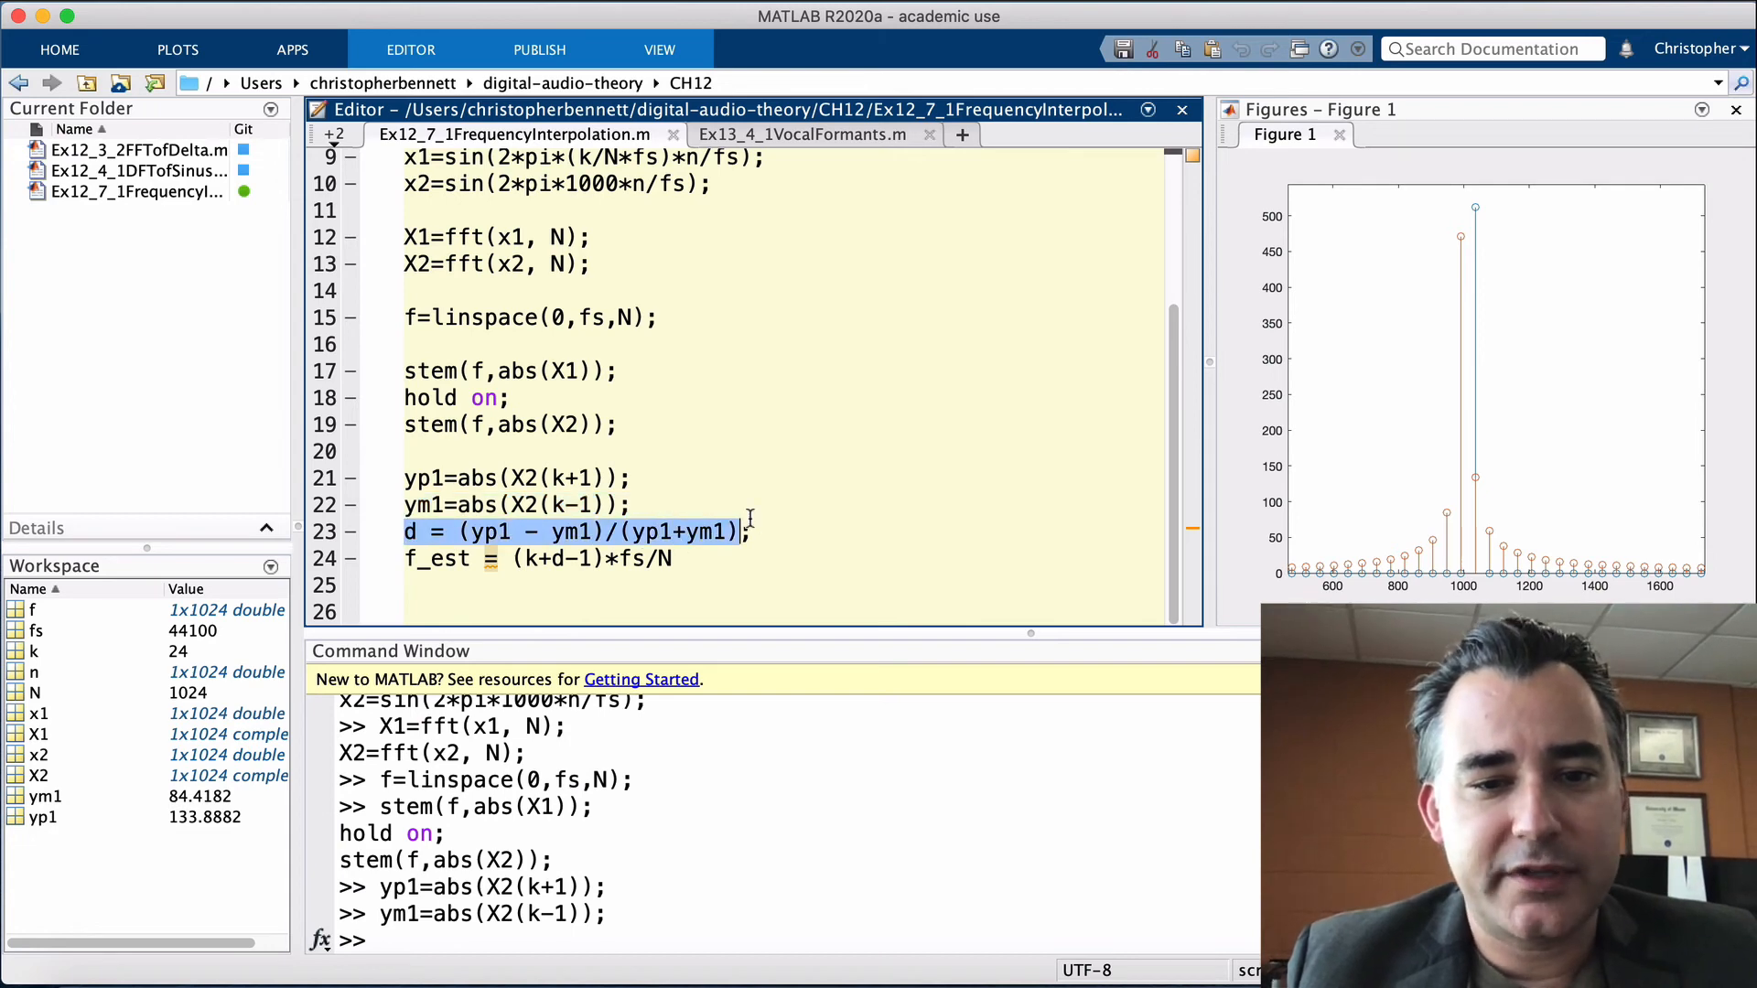
{"action": "right_click", "coordinate": [571, 530]}
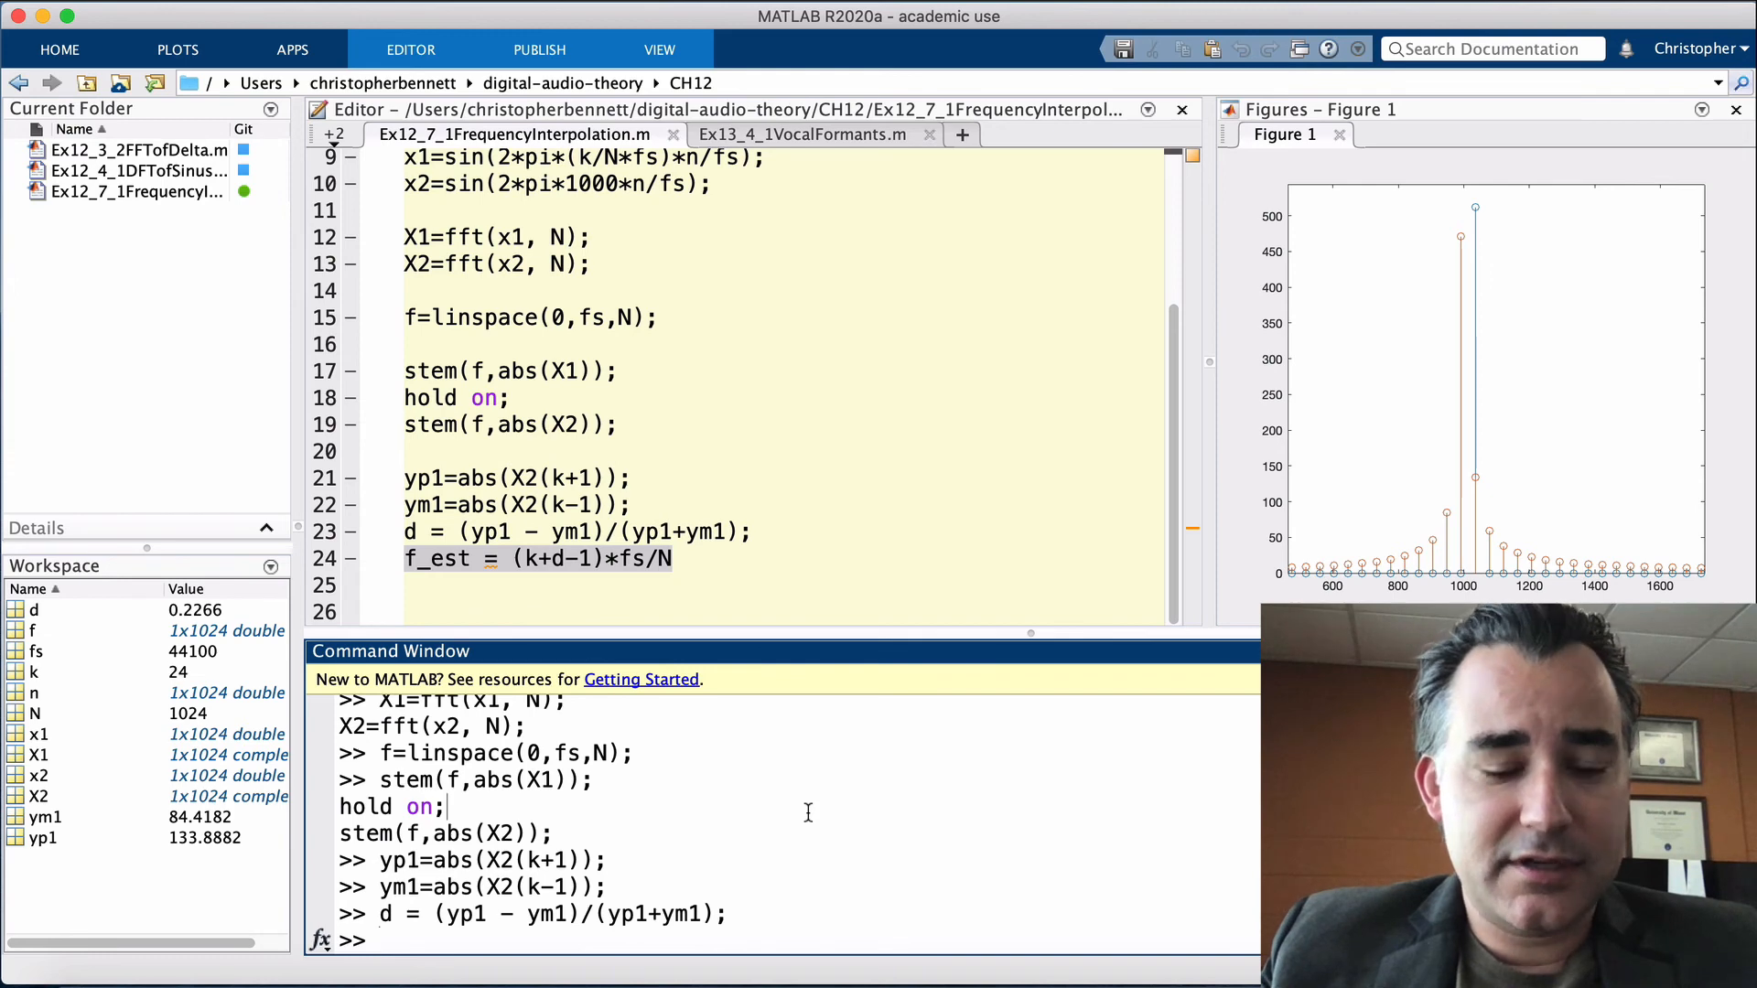
- Compute bin frequencies 24/N*fs and 23/N*fs at the command line, about 1033.6 and 990.5 Hz
{"action": "type", "text": "24/"}
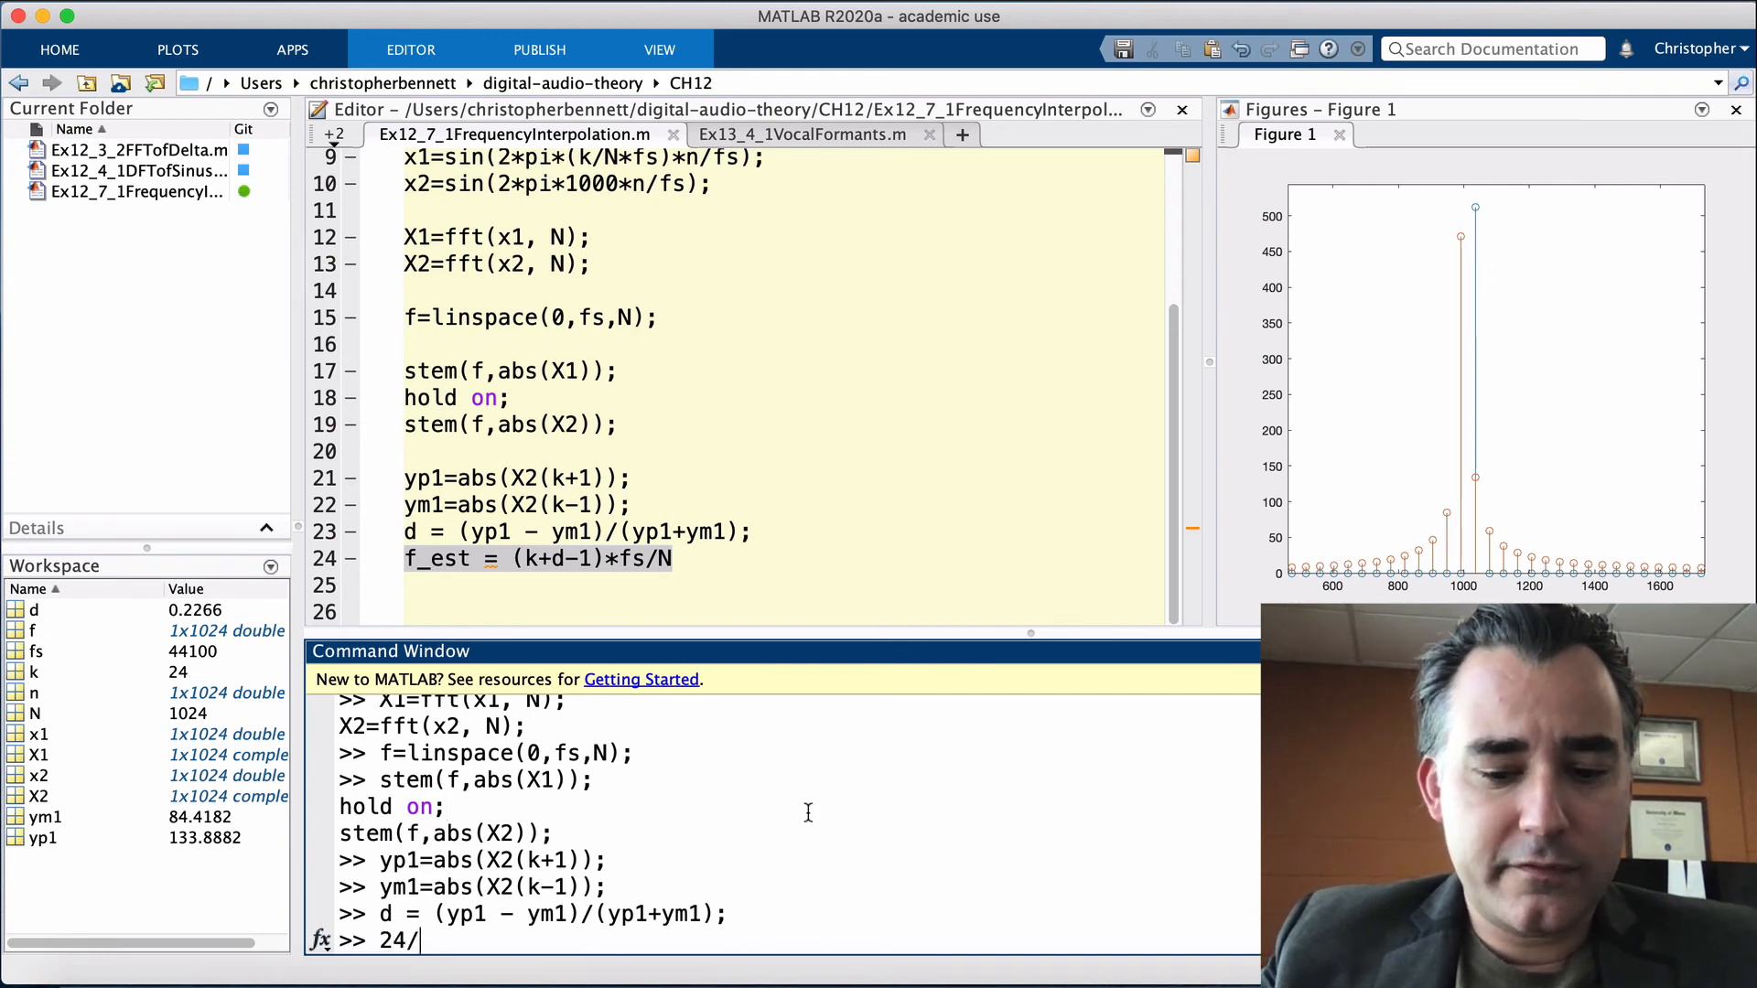
{"action": "type", "text": "N*fs"}
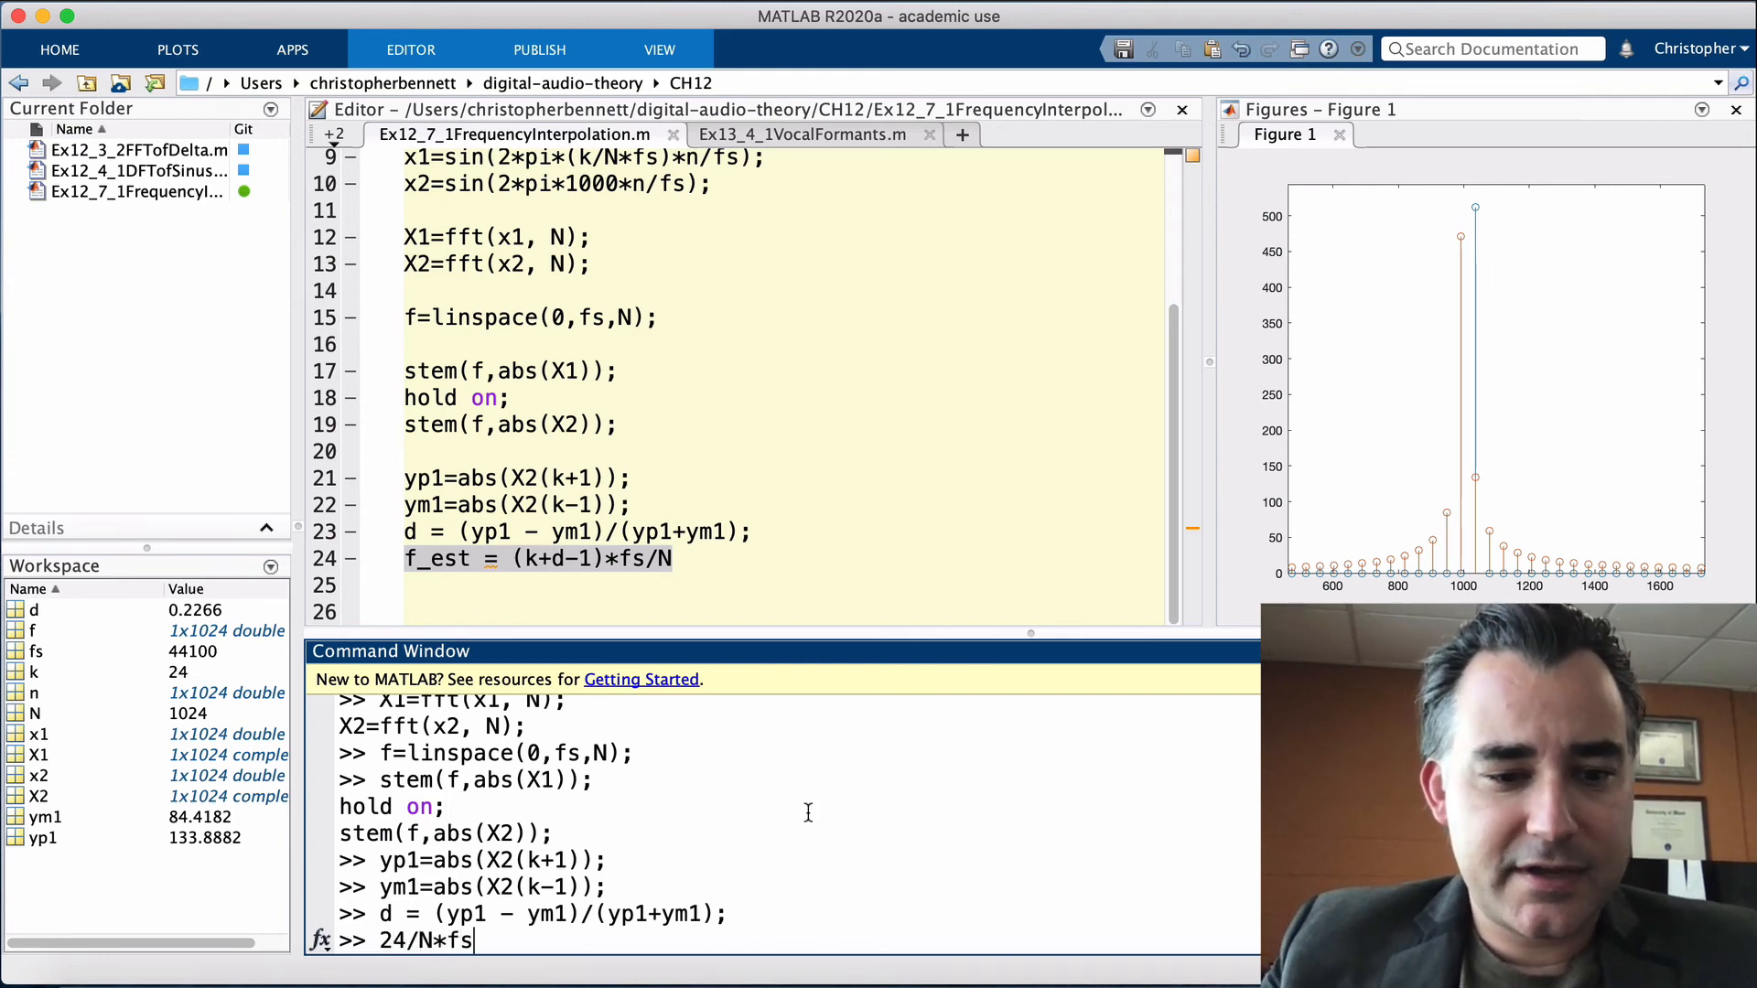
{"action": "key", "text": "enter"}
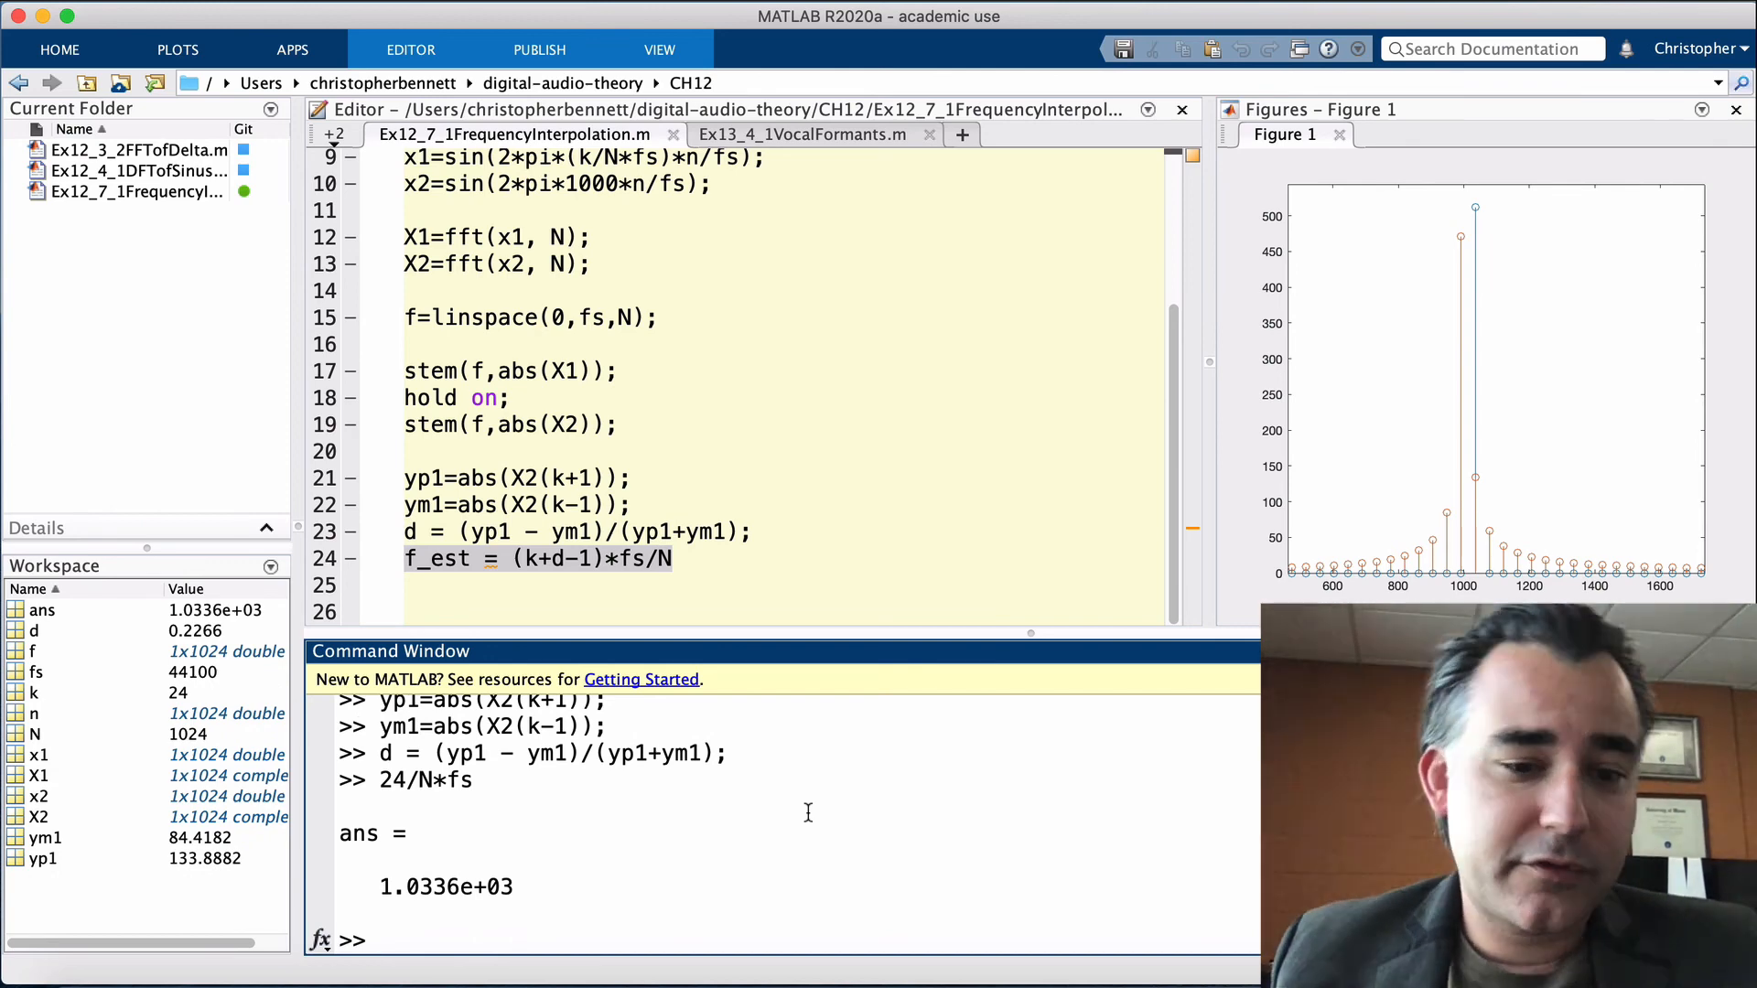
{"action": "type", "text": "24/N*fs"}
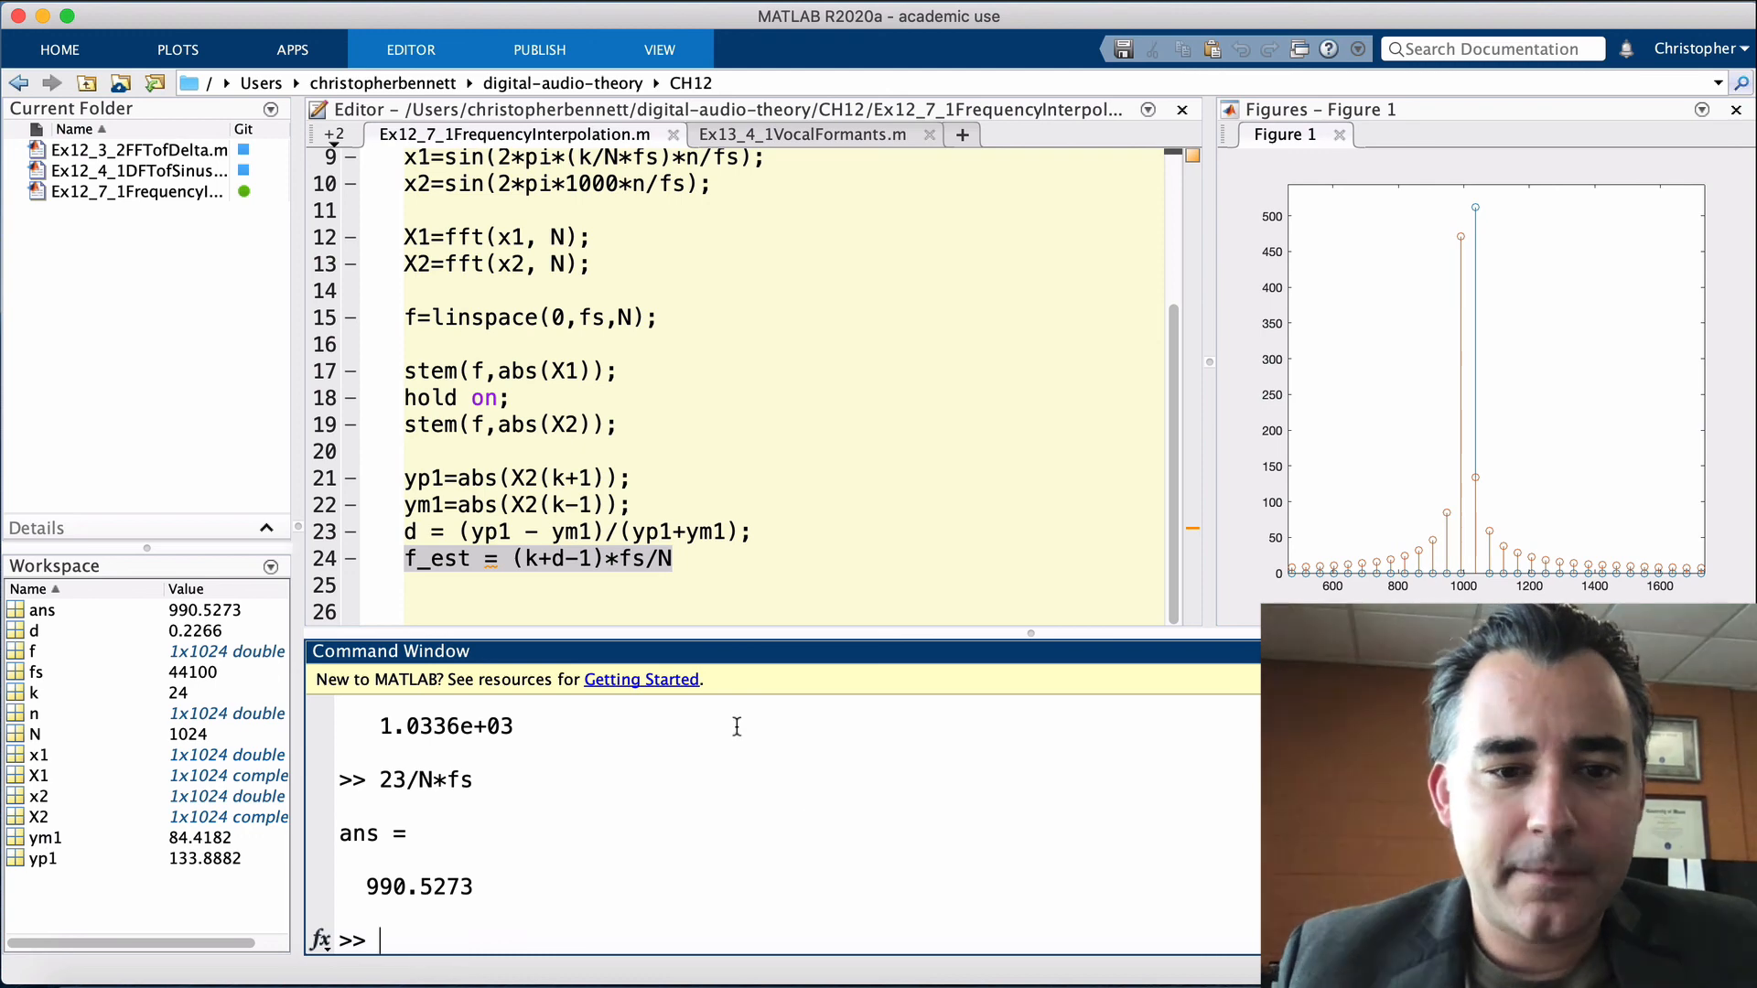
{"action": "right_click", "coordinate": [505, 558]}
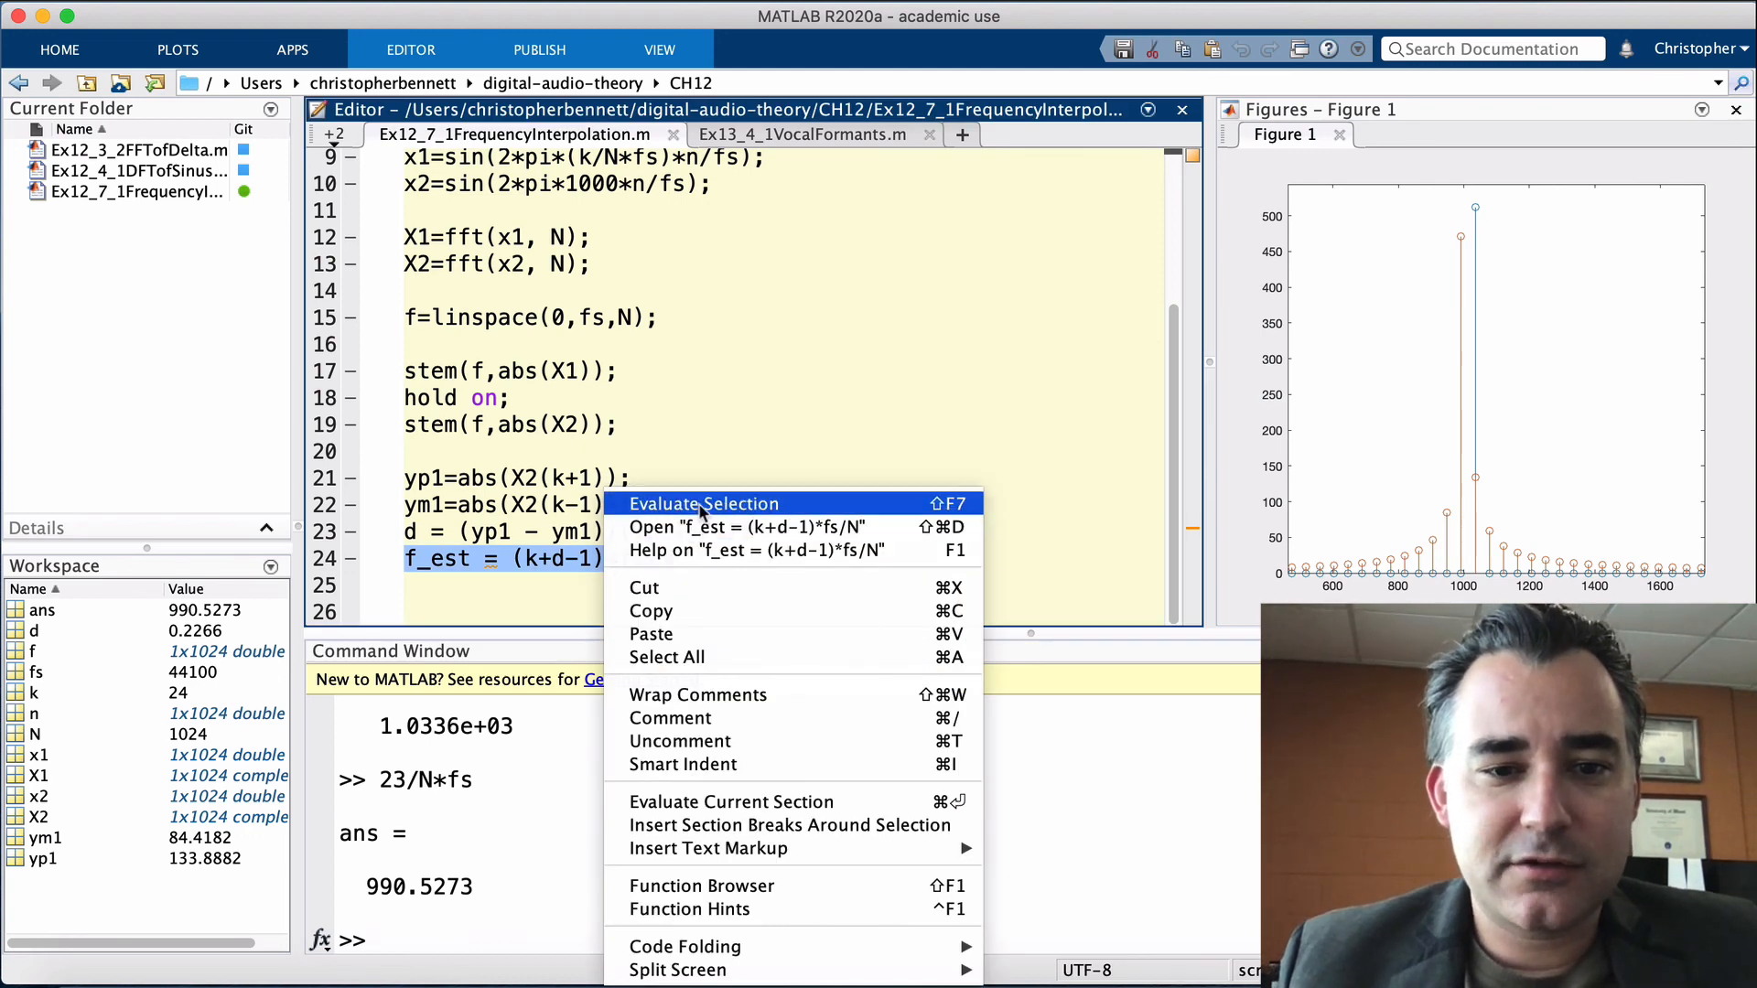
- Evaluate the f_est line, yielding an estimate of about 1000.3 Hz
{"action": "left_click", "coordinate": [703, 503]}
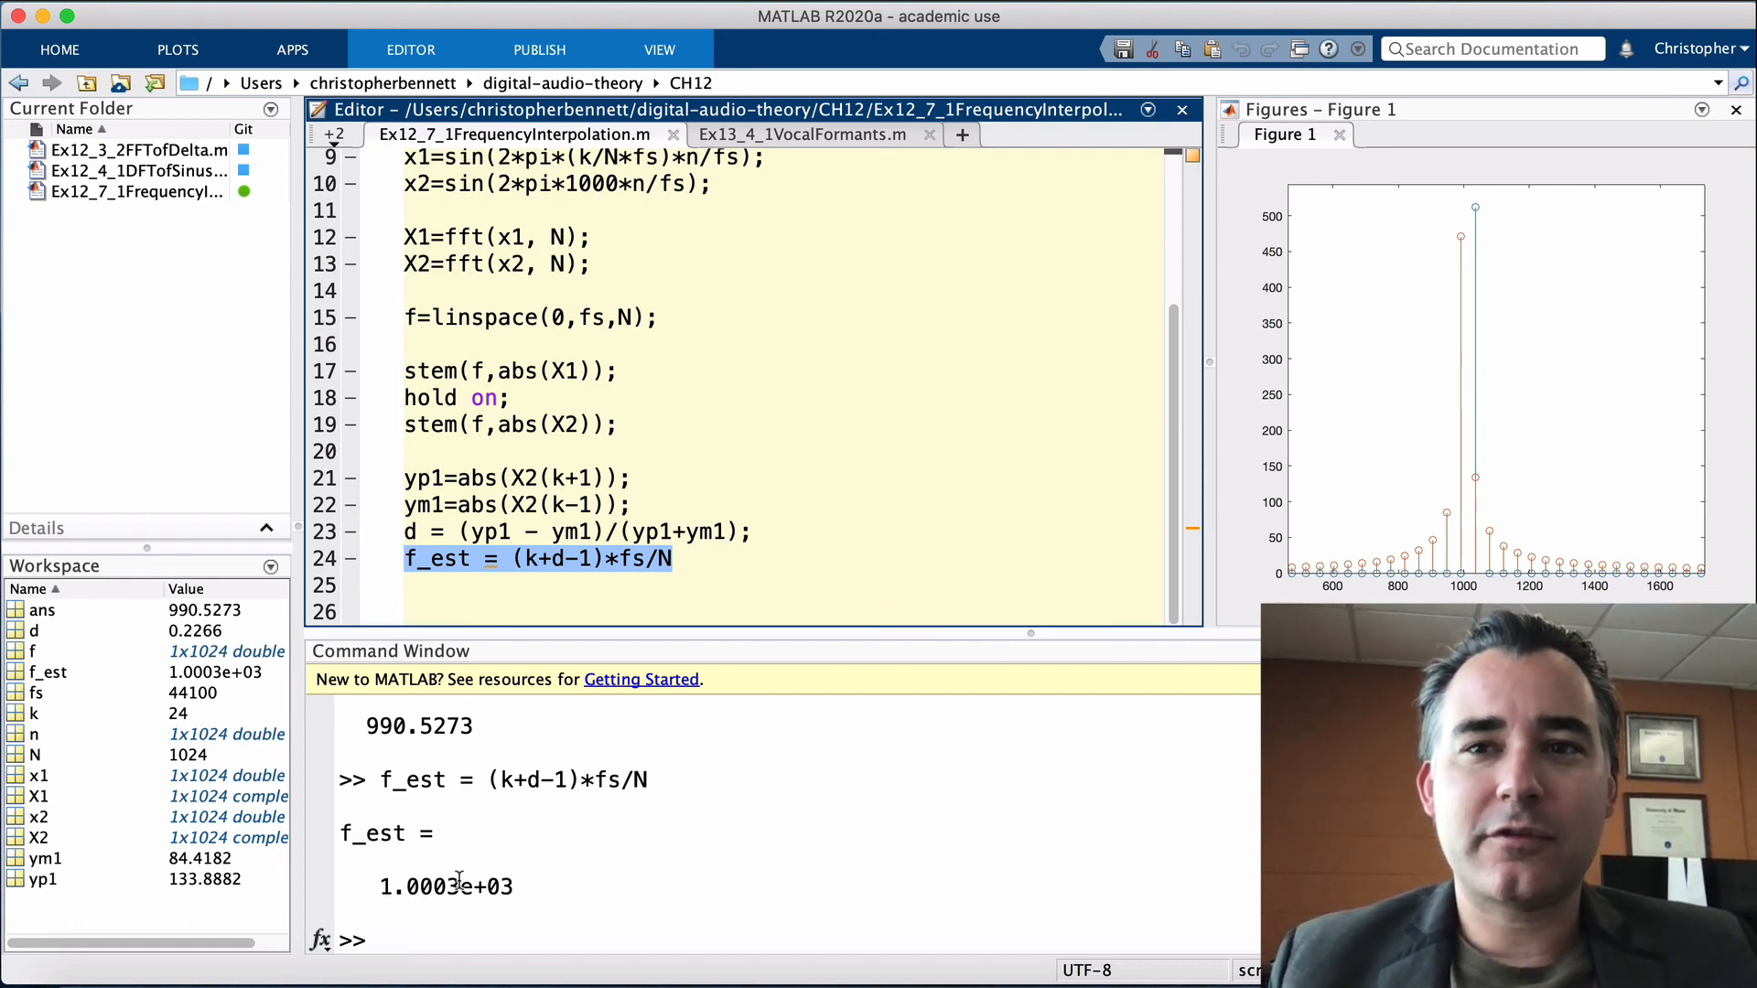
{"action": "mouse_move", "coordinate": [458, 862]}
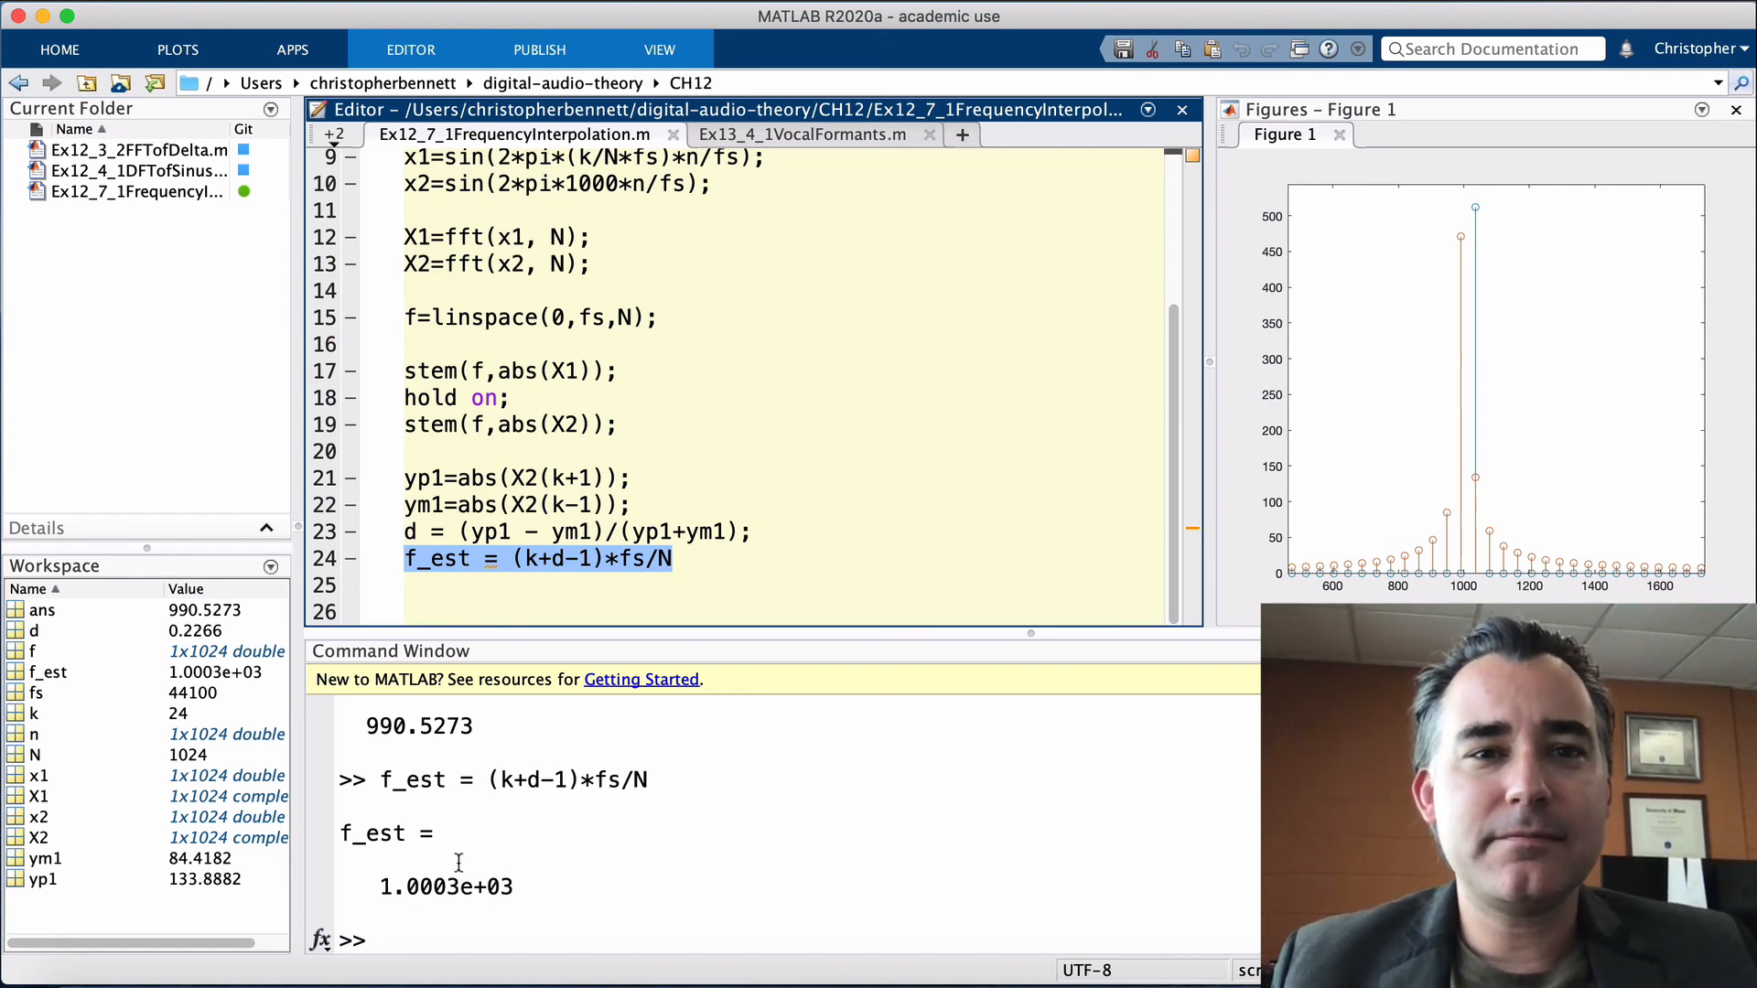